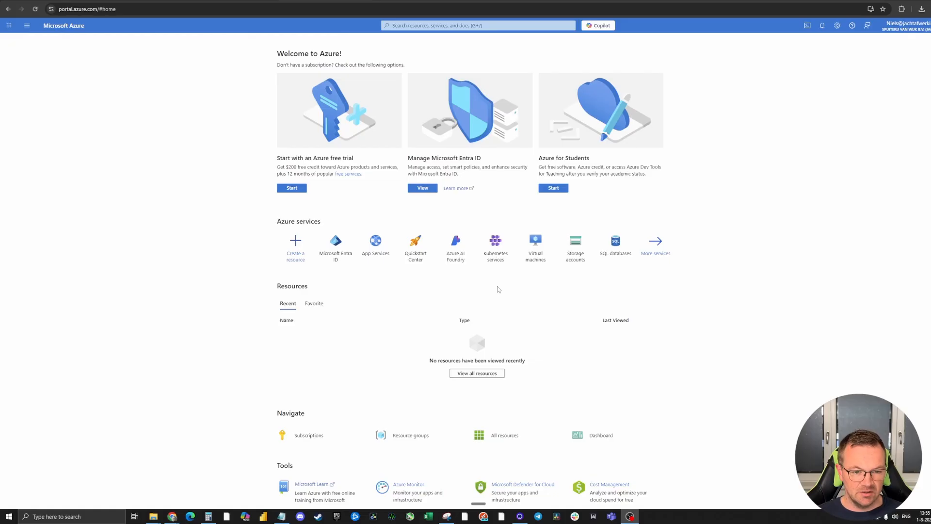
{"action": "mouse_move", "coordinate": [541, 328]}
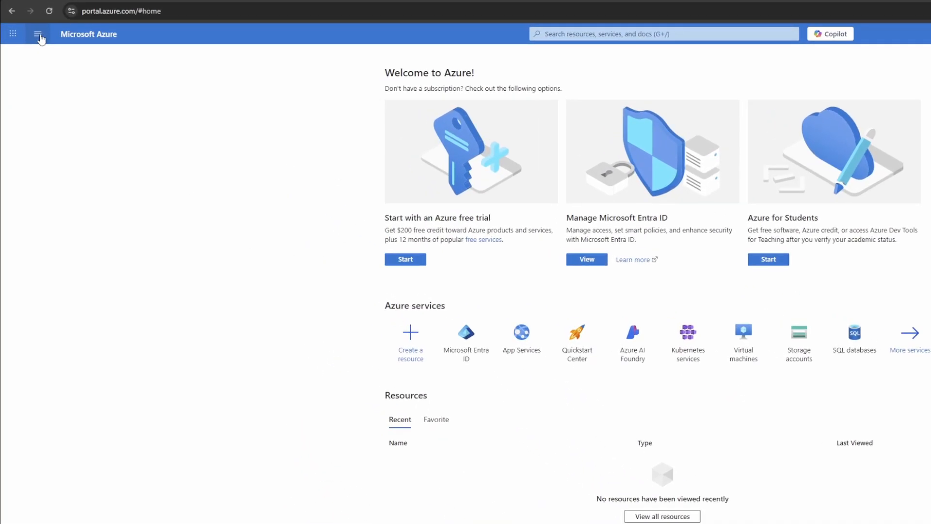
Step: Open Microsoft Entra ID from the Azure portal navigation menu
{"action": "left_click", "coordinate": [39, 34]}
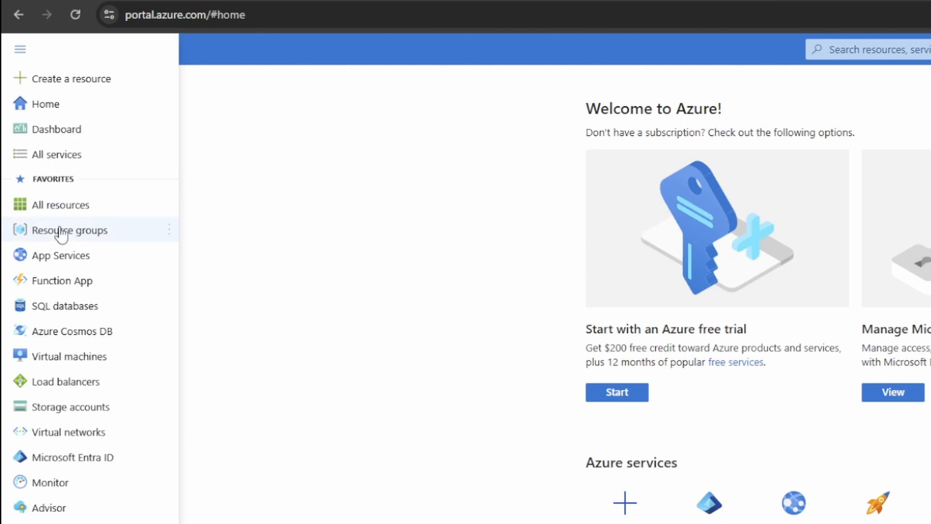
{"action": "mouse_move", "coordinate": [72, 457]}
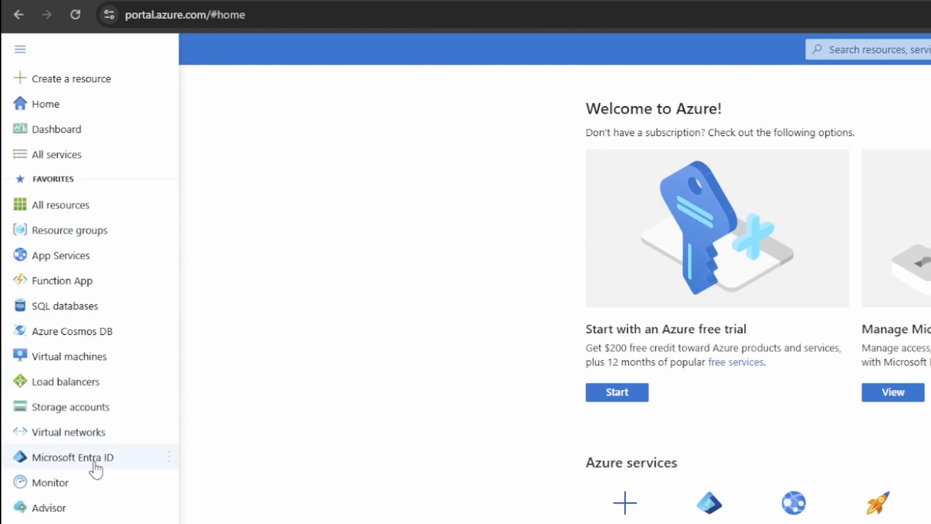
{"action": "left_click", "coordinate": [72, 457]}
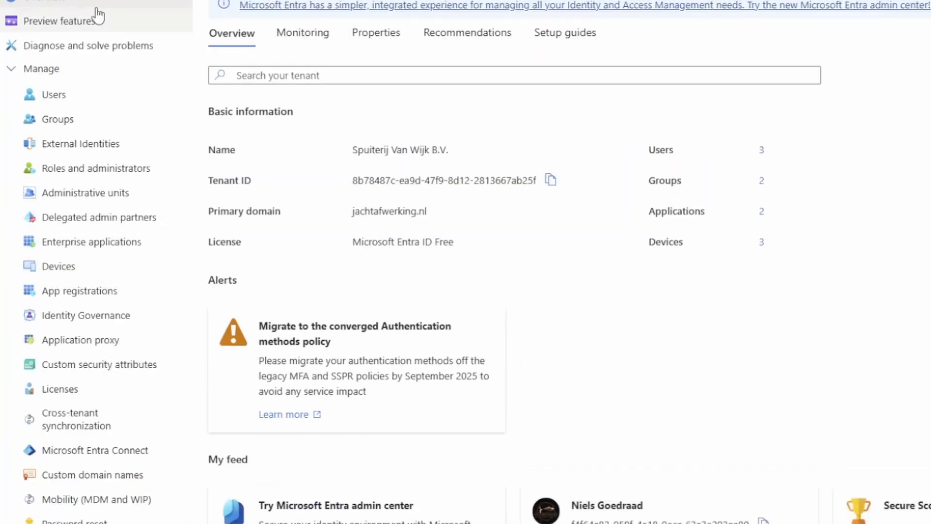
{"action": "mouse_move", "coordinate": [106, 246]}
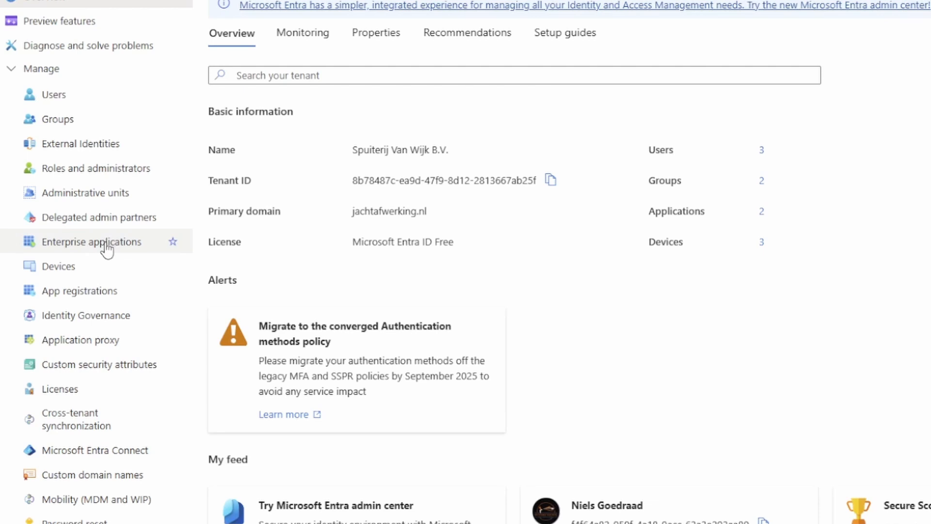
{"action": "mouse_move", "coordinate": [86, 290]}
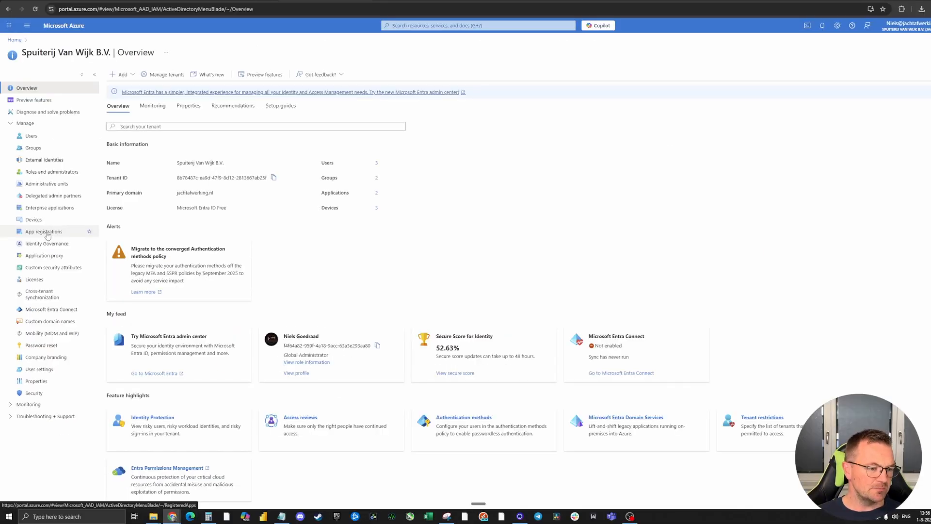
Step: Register a new app named 'n8n youtube' limited to this organization's accounts
{"action": "left_click", "coordinate": [43, 231]}
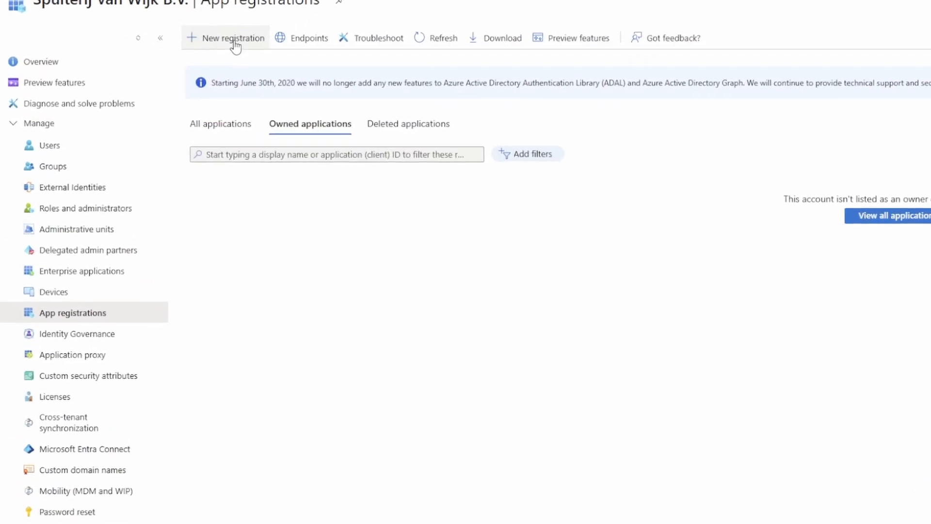
{"action": "left_click", "coordinate": [232, 37]}
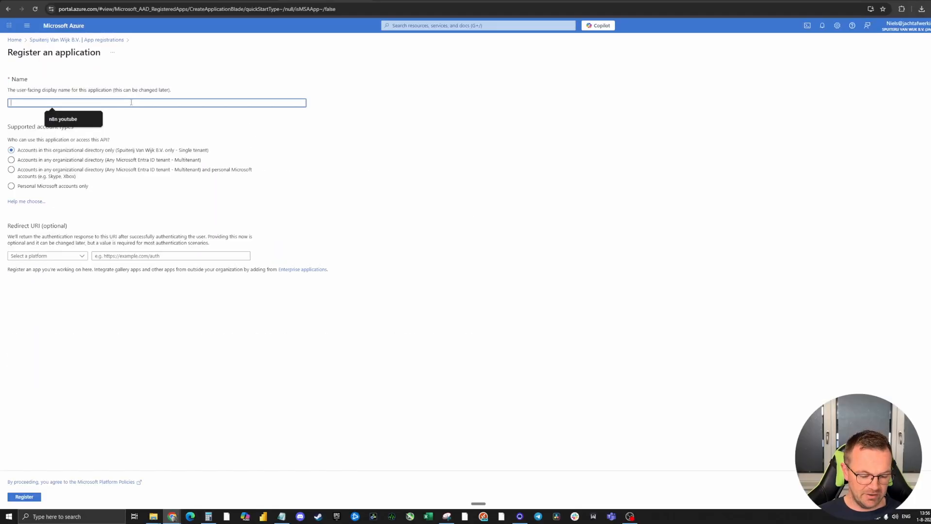
{"action": "type", "text": "n8n youtube"}
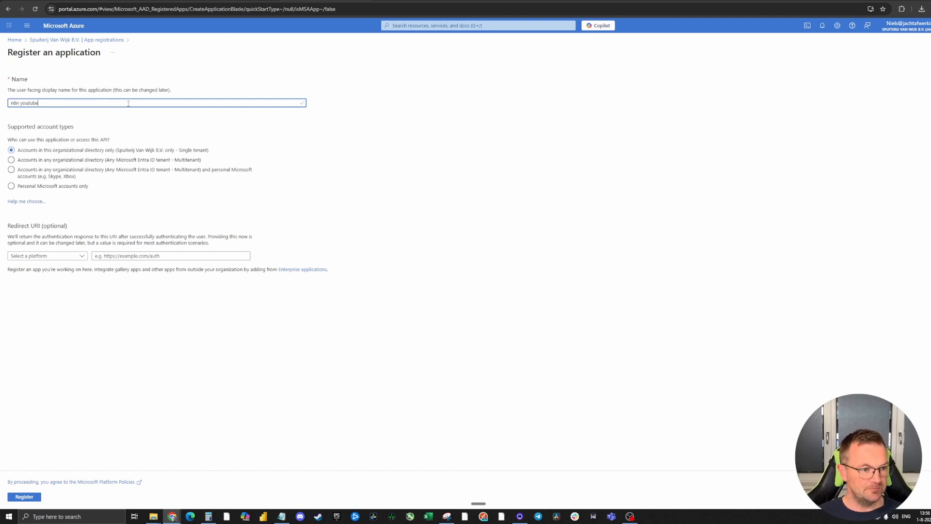
{"action": "left_click", "coordinate": [11, 170]}
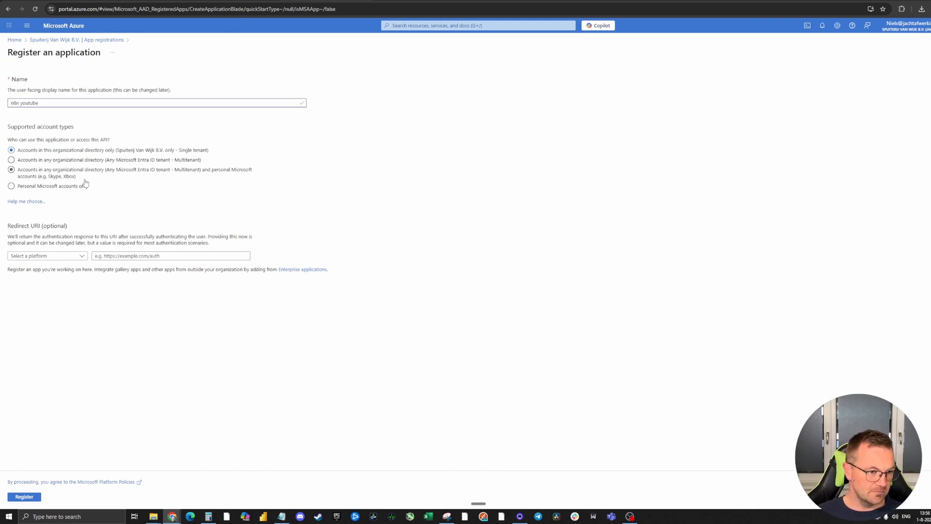
{"action": "left_click", "coordinate": [11, 159]}
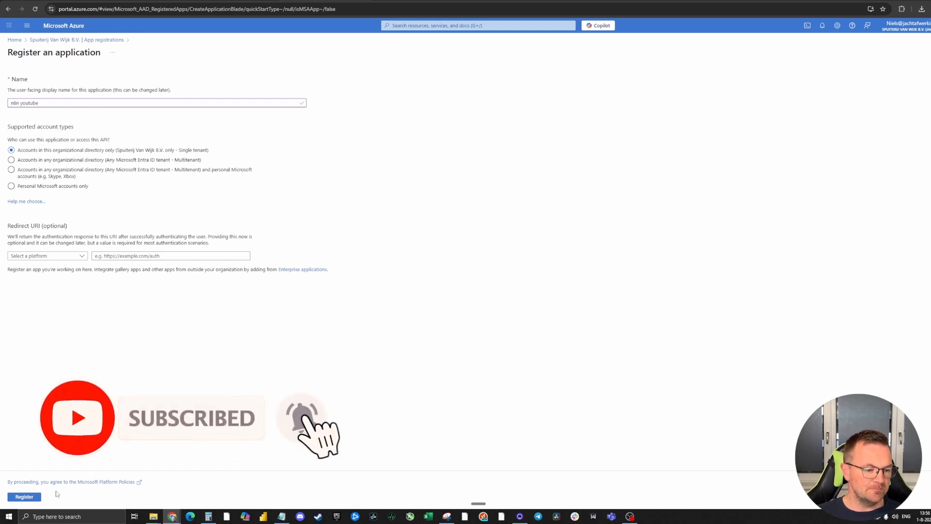
{"action": "left_click", "coordinate": [24, 497]}
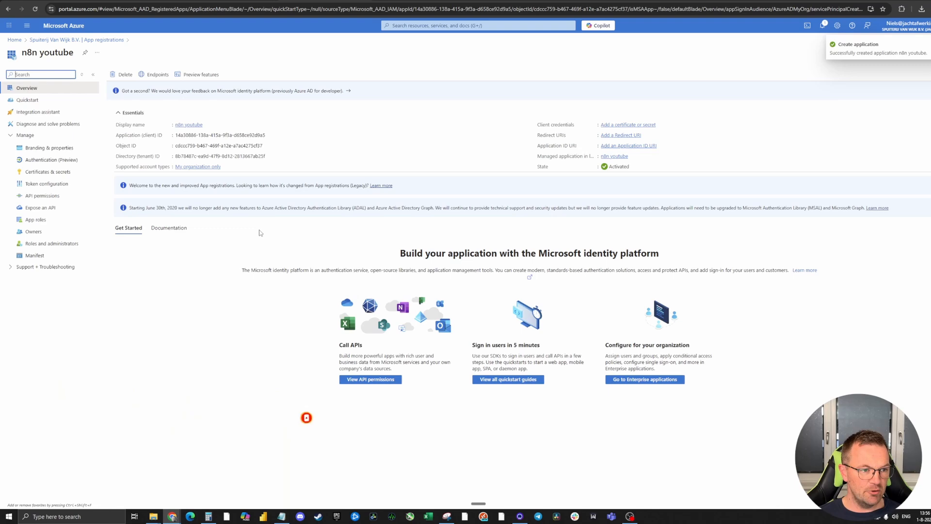
{"action": "mouse_move", "coordinate": [236, 312]}
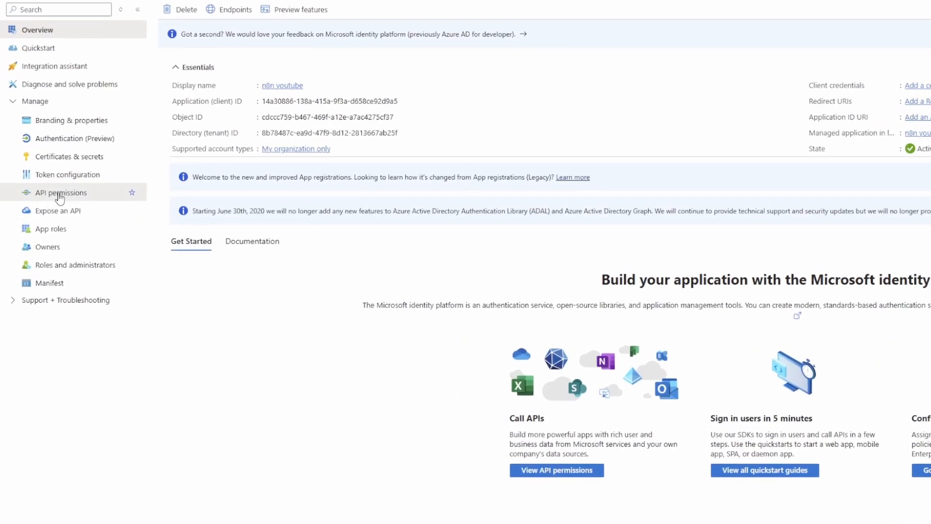
Step: Open the n8n youtube app's API permissions page
{"action": "left_click", "coordinate": [62, 193]}
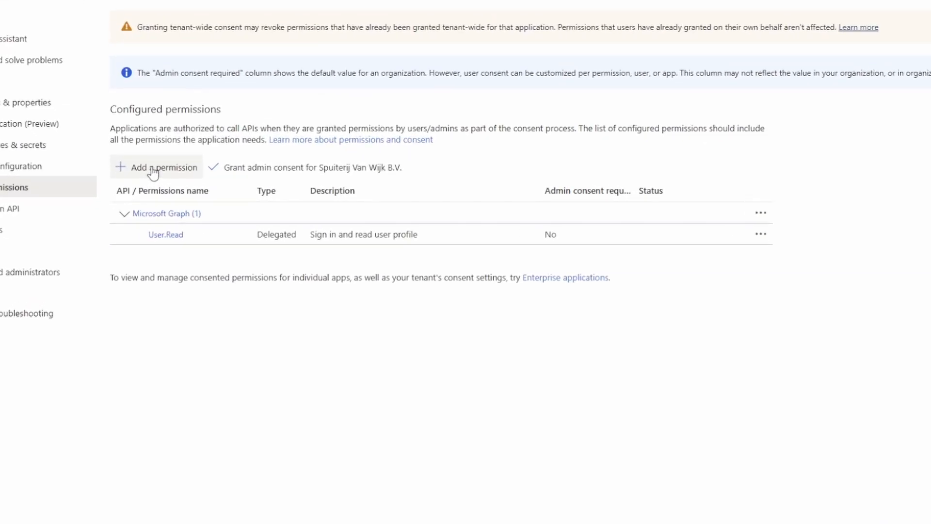
Step: Add the delegated Microsoft Graph 'email' permission to the app
{"action": "left_click", "coordinate": [156, 167]}
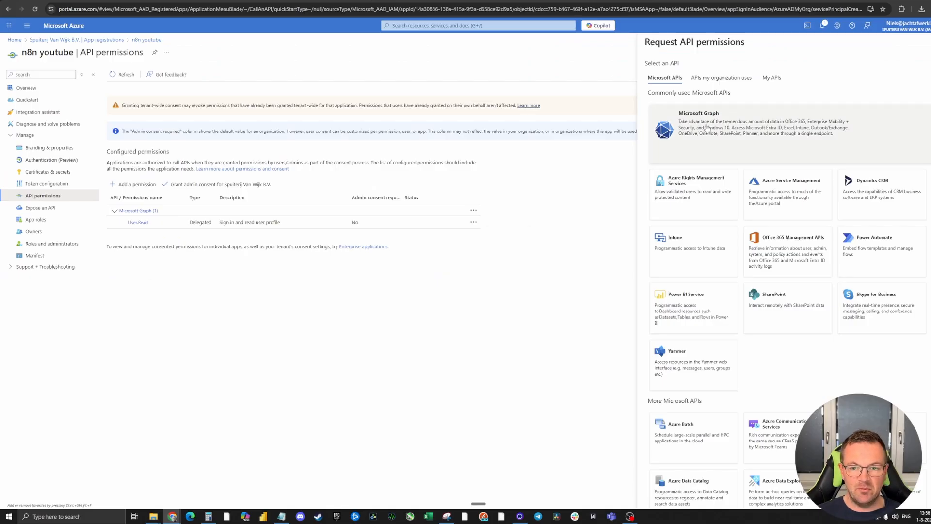
{"action": "left_click", "coordinate": [698, 129]}
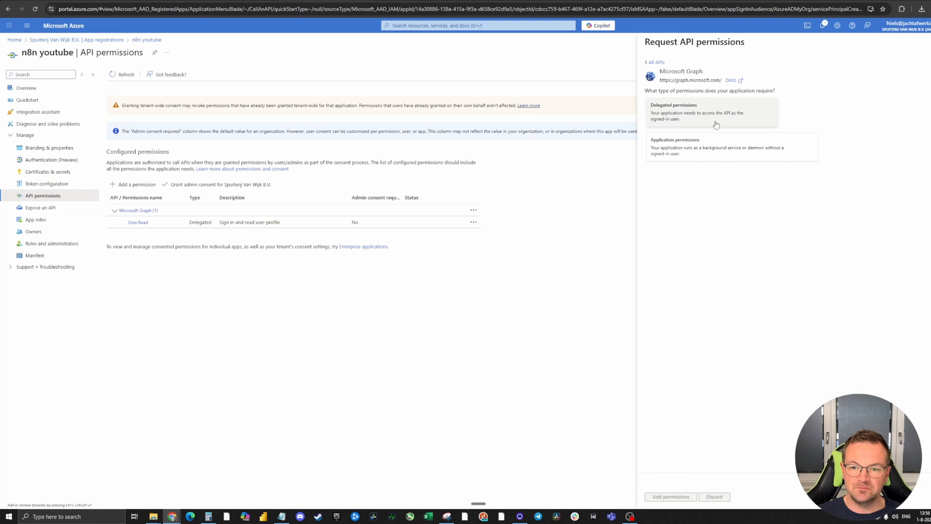
{"action": "mouse_move", "coordinate": [724, 114]}
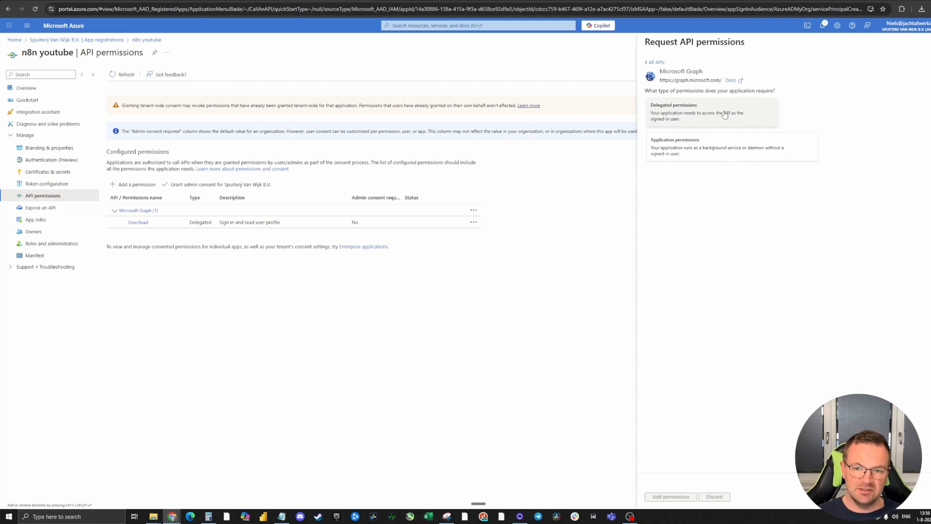
{"action": "mouse_move", "coordinate": [700, 113]}
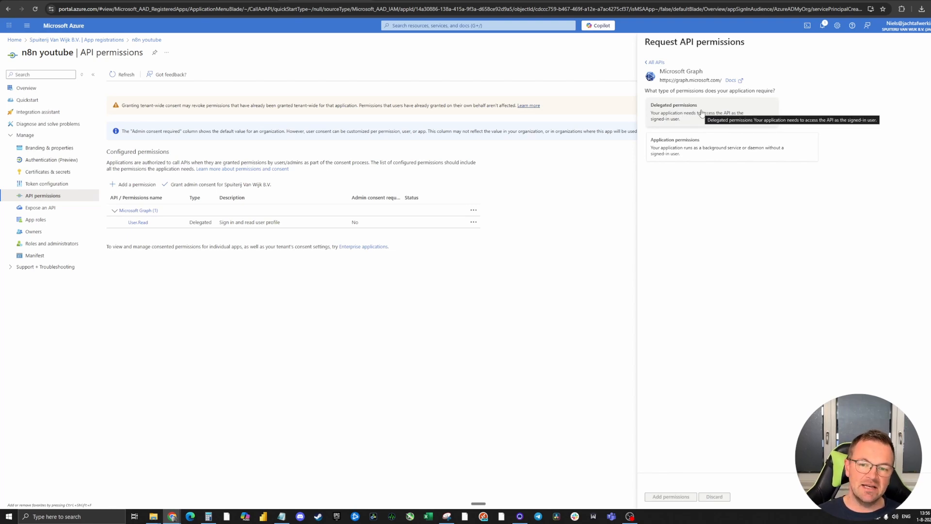
{"action": "left_click", "coordinate": [695, 112]}
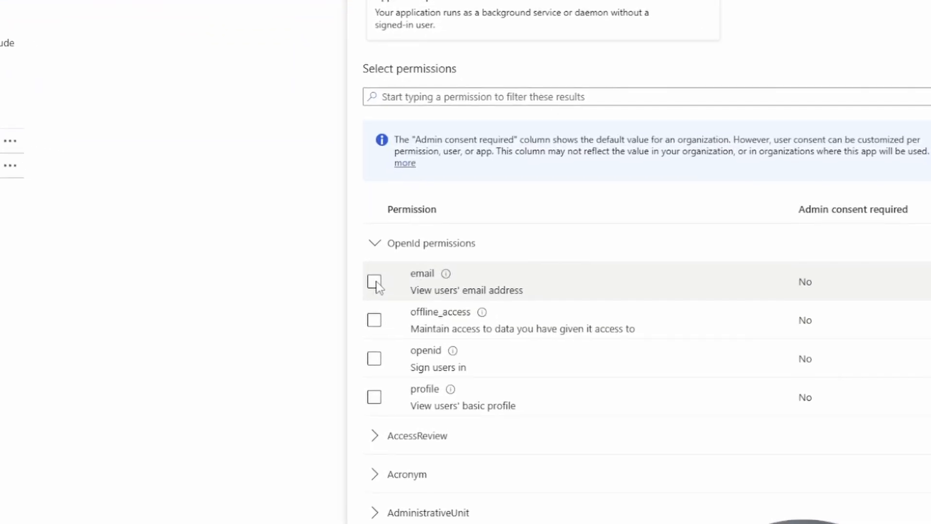
{"action": "left_click", "coordinate": [375, 281]}
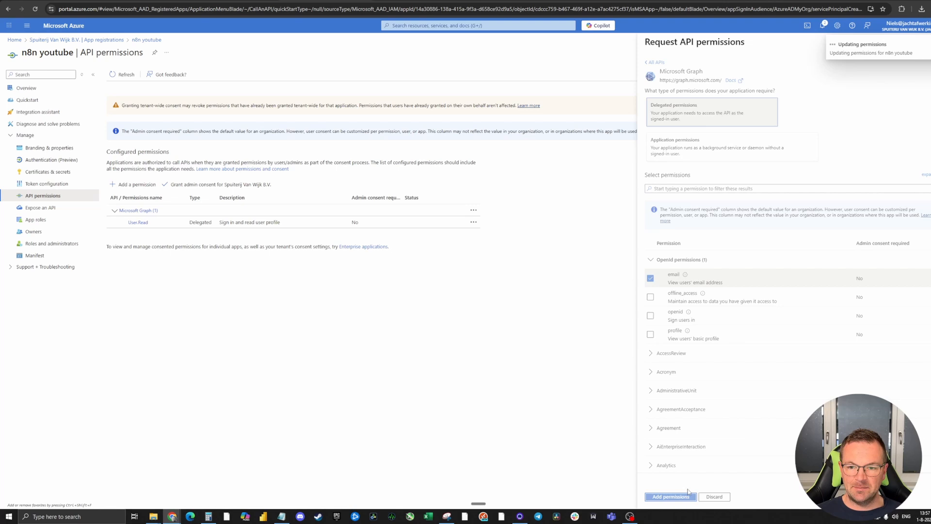
{"action": "left_click", "coordinate": [669, 497]}
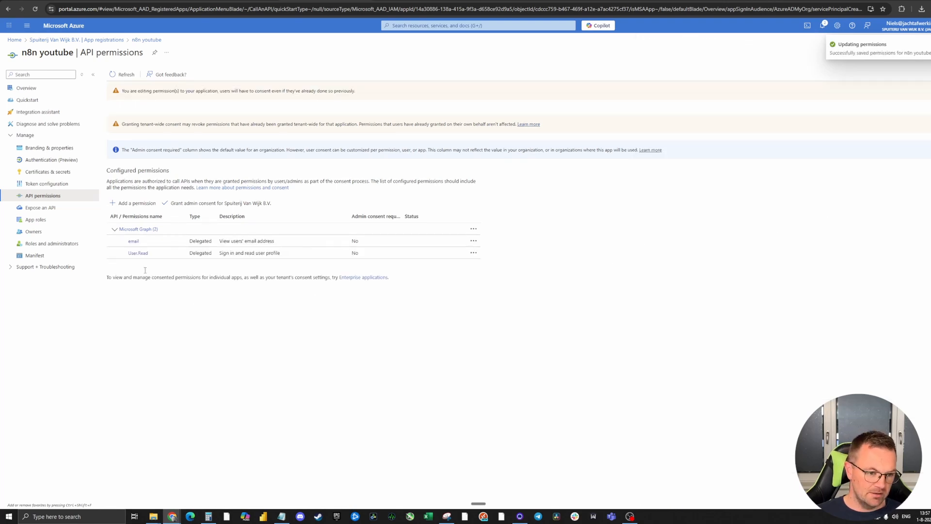
{"action": "mouse_move", "coordinate": [209, 305]}
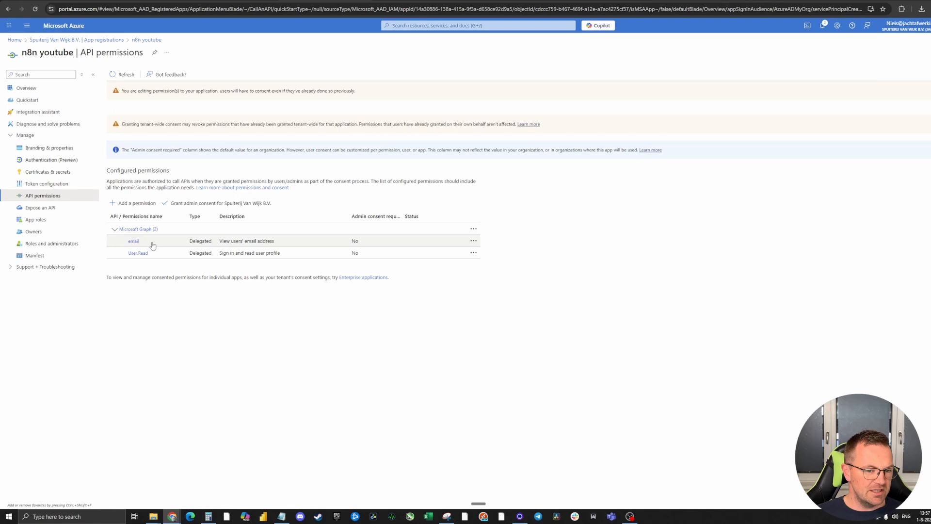
{"action": "mouse_move", "coordinate": [168, 254]}
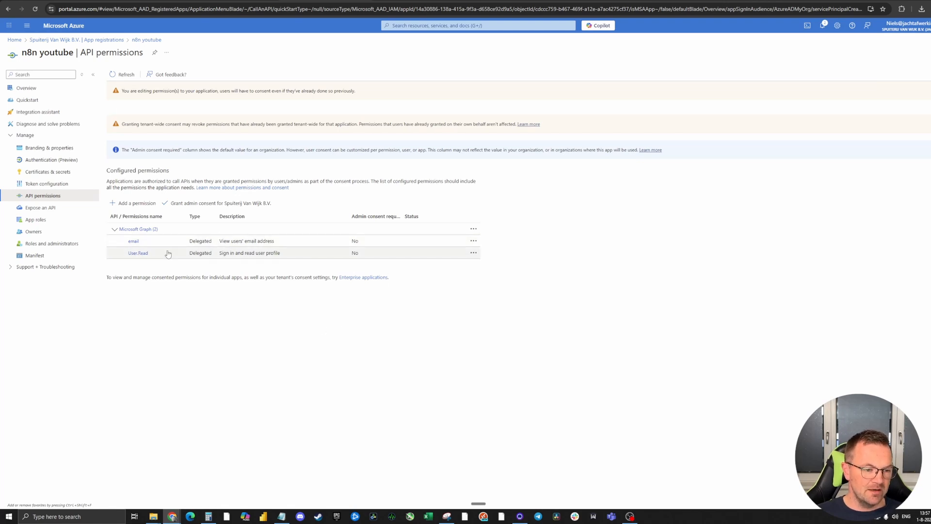
{"action": "mouse_move", "coordinate": [438, 264]}
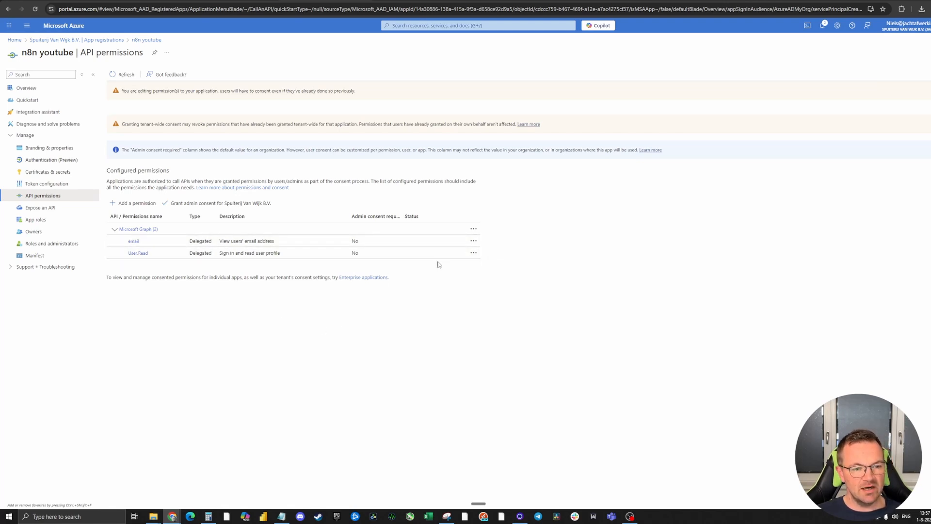
{"action": "mouse_move", "coordinate": [198, 212]}
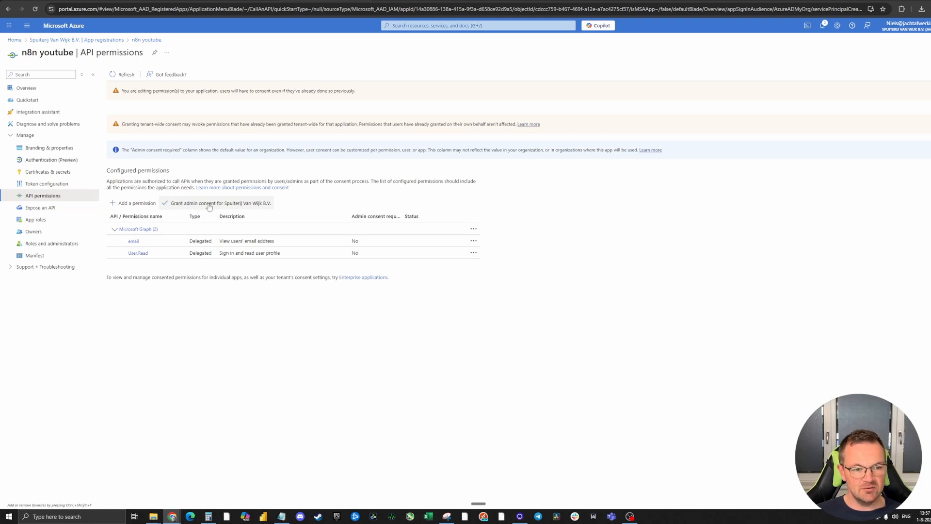
{"action": "mouse_move", "coordinate": [421, 292]}
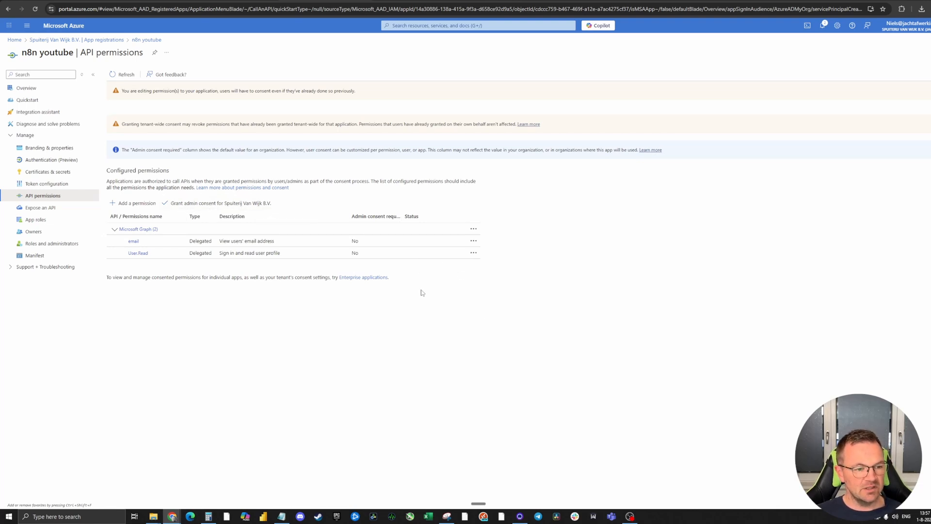
{"action": "mouse_move", "coordinate": [448, 296]}
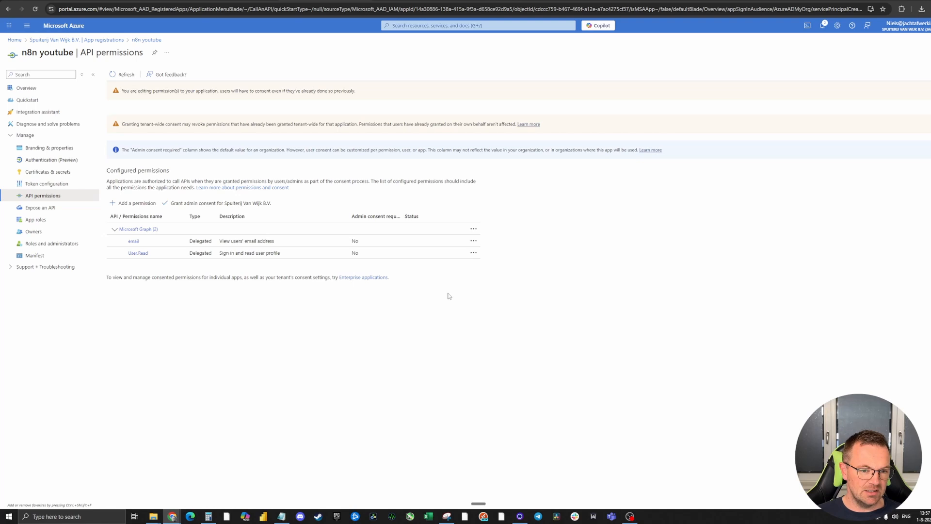
{"action": "mouse_move", "coordinate": [601, 286]}
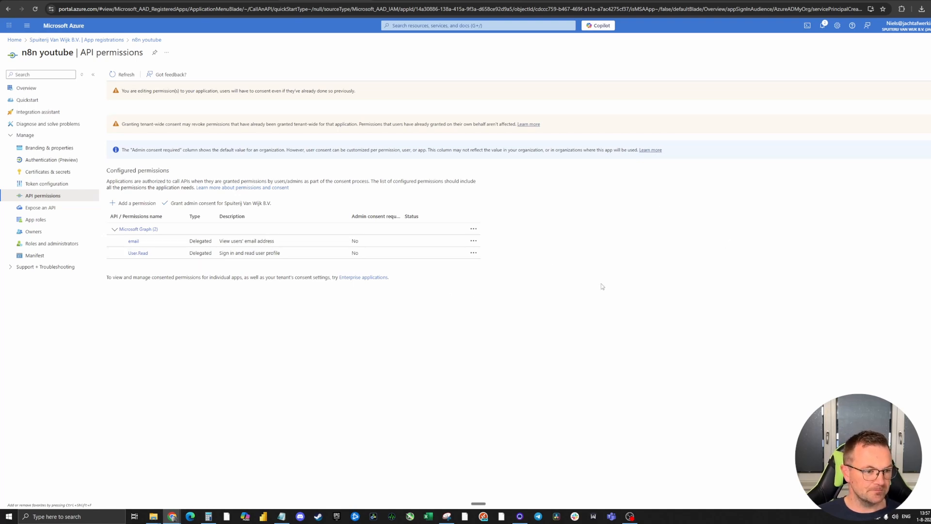
{"action": "mouse_move", "coordinate": [57, 182]}
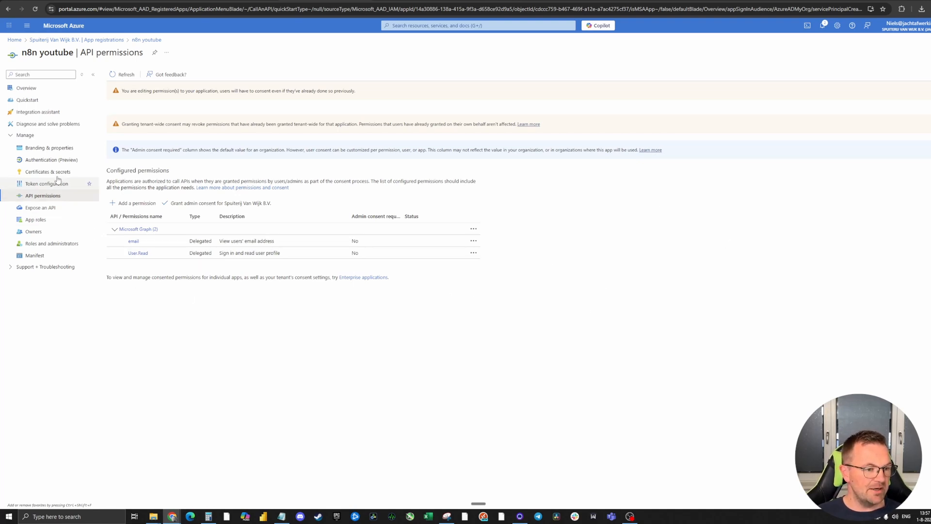
Step: Create a client secret described 'n8n youtube' and copy its value
{"action": "left_click", "coordinate": [48, 172]}
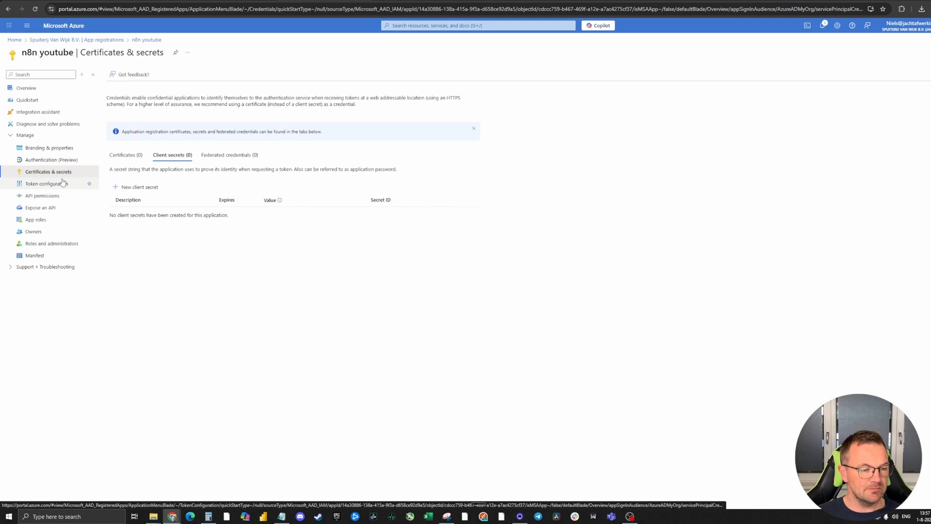
{"action": "mouse_move", "coordinate": [140, 186]}
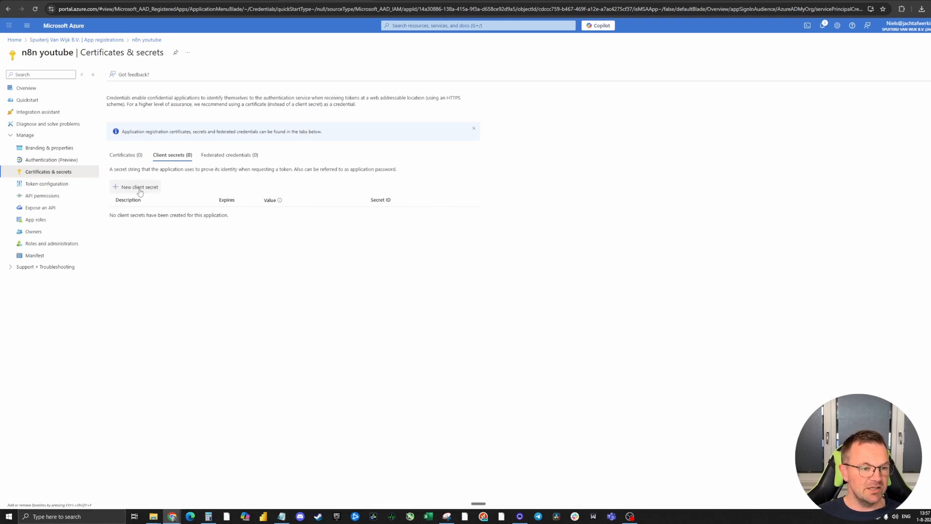
{"action": "left_click", "coordinate": [140, 186]}
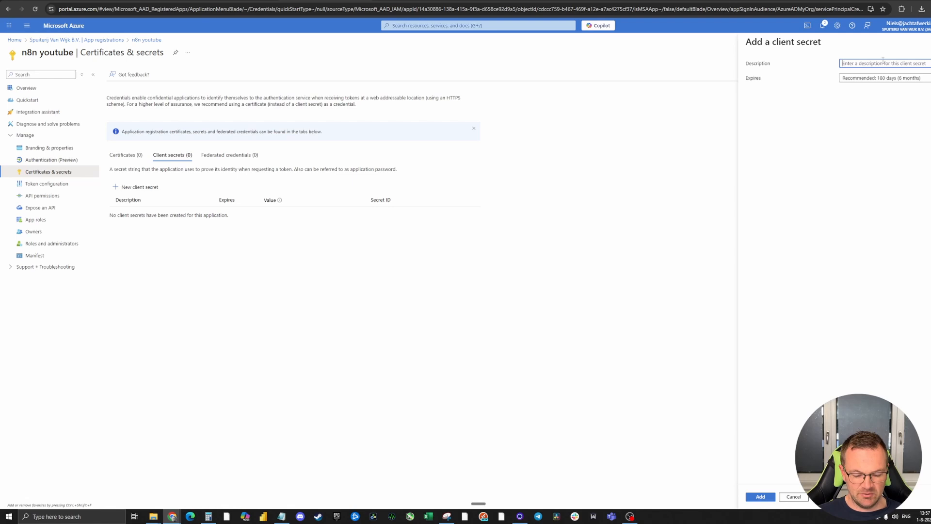
{"action": "type", "text": "n8n you"}
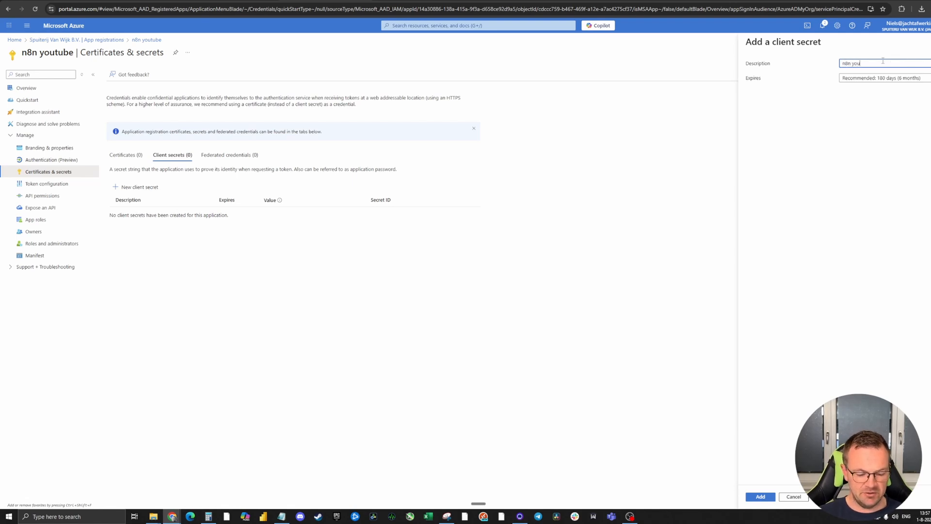
{"action": "type", "text": "tube"}
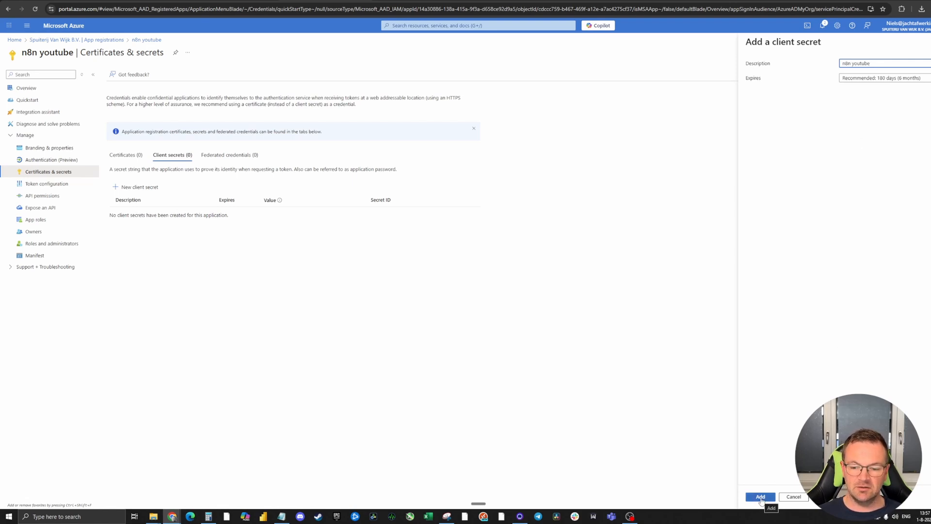
{"action": "left_click", "coordinate": [760, 496]}
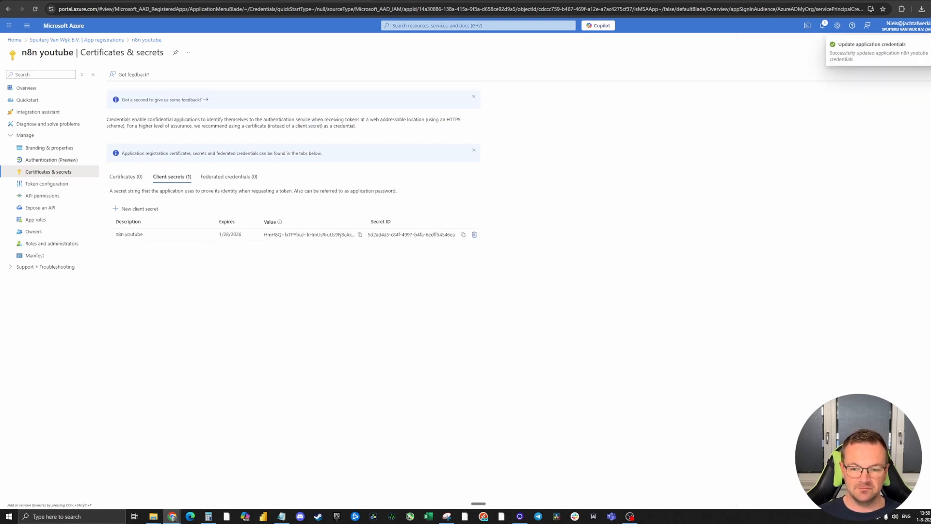
{"action": "mouse_move", "coordinate": [171, 267]}
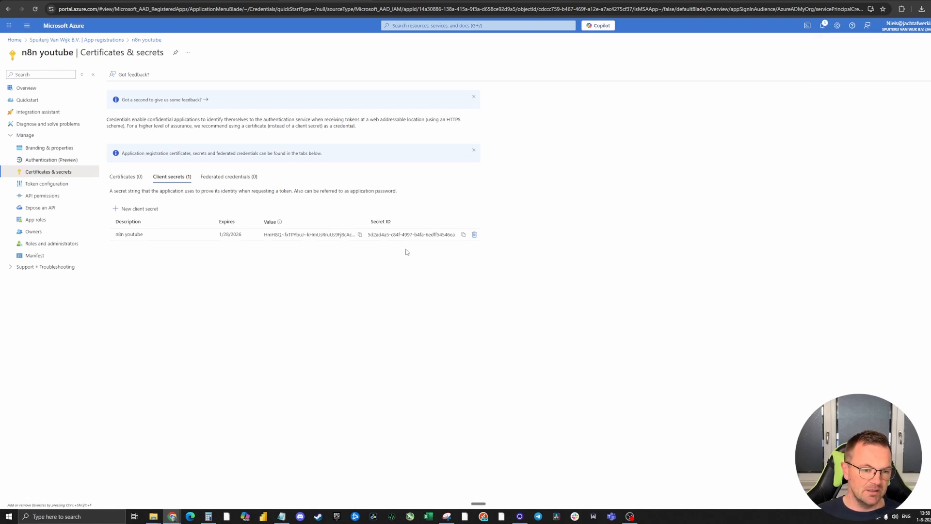
{"action": "mouse_move", "coordinate": [360, 234]}
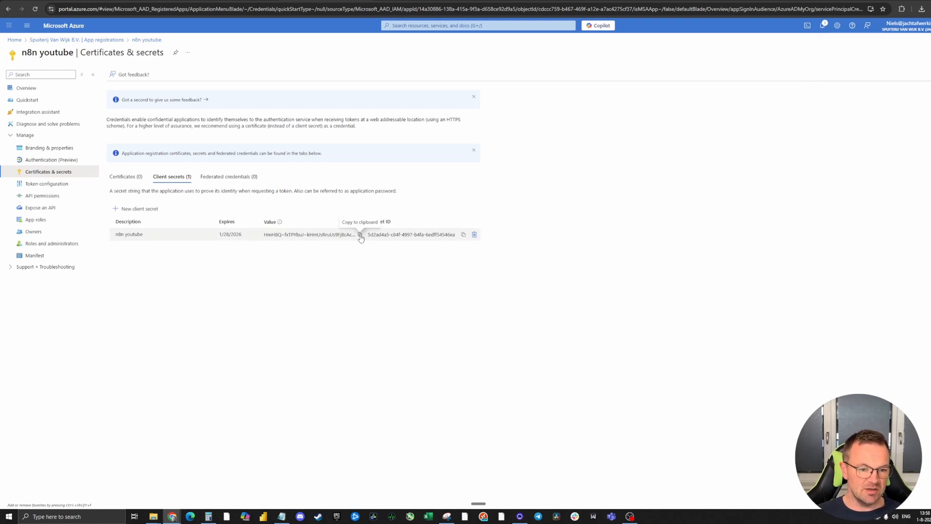
{"action": "left_click", "coordinate": [42, 195]}
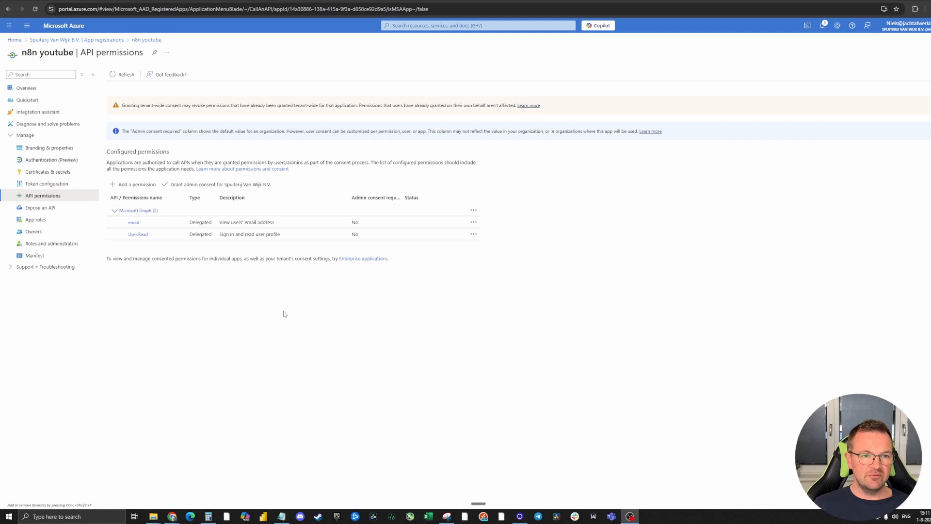
{"action": "mouse_move", "coordinate": [277, 243]}
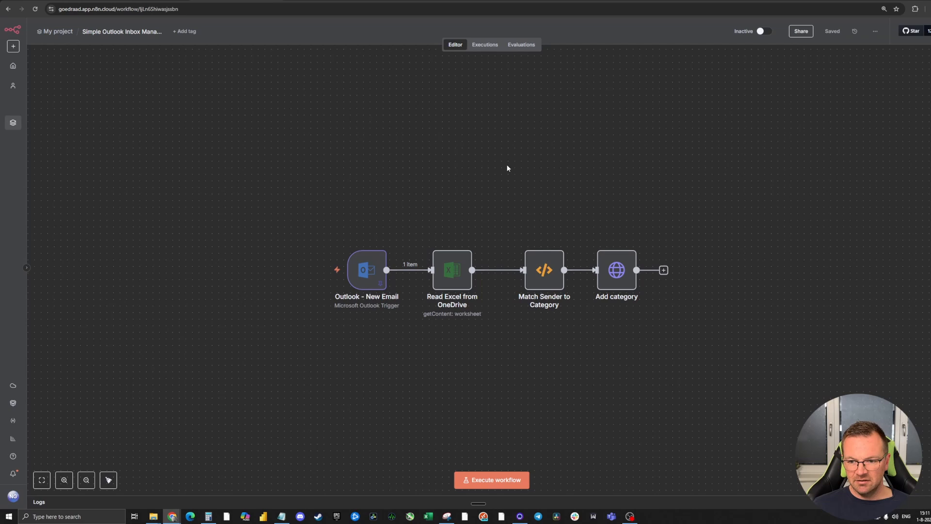
{"action": "mouse_move", "coordinate": [415, 179]}
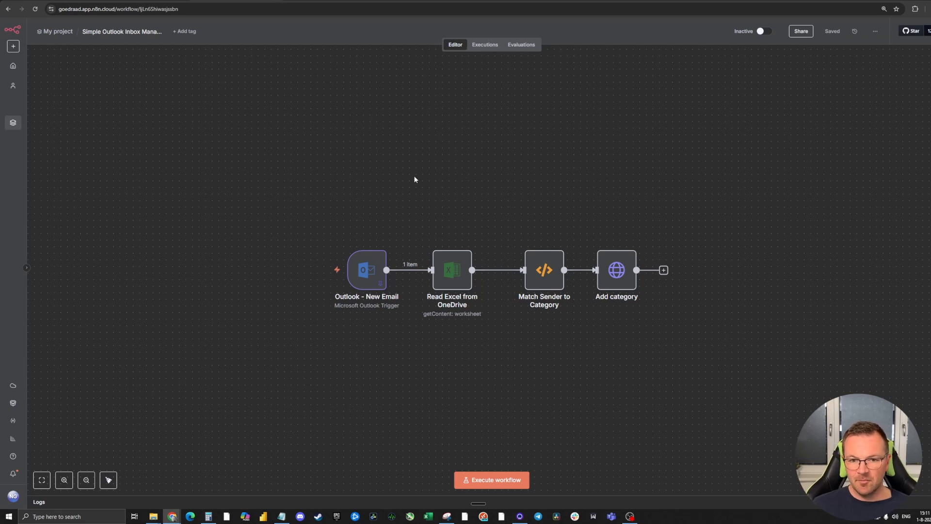
{"action": "mouse_move", "coordinate": [493, 193]}
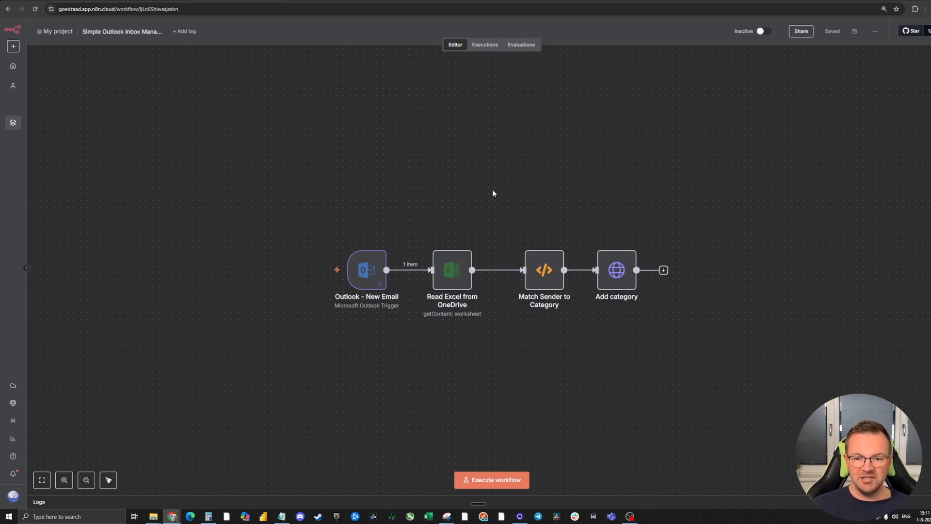
{"action": "mouse_move", "coordinate": [857, 81]}
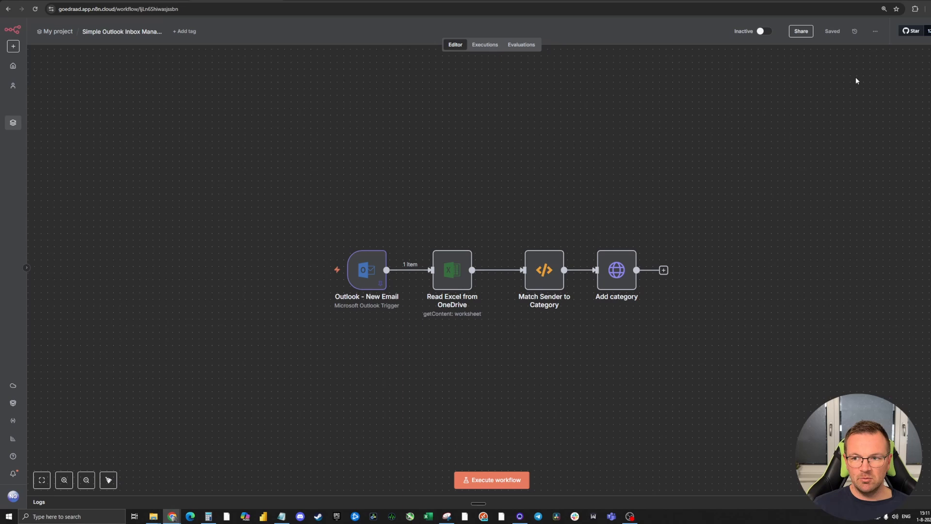
Step: Add an HTTP Request node after the Add category step
{"action": "left_click", "coordinate": [664, 270]}
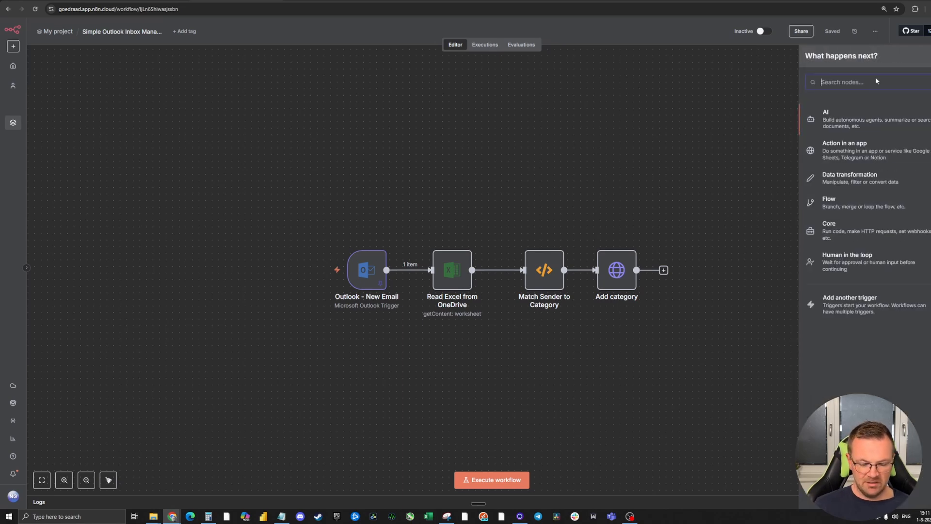
{"action": "type", "text": "http"}
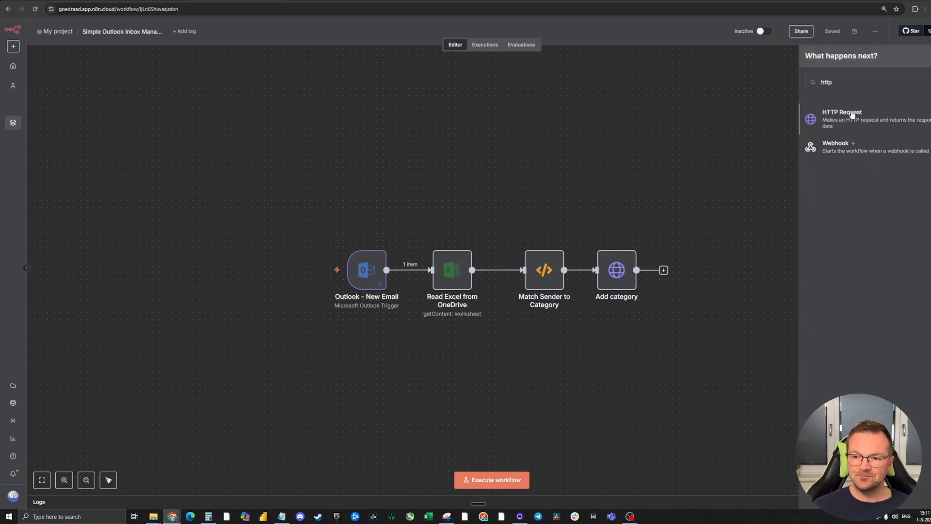
{"action": "left_click", "coordinate": [841, 119]}
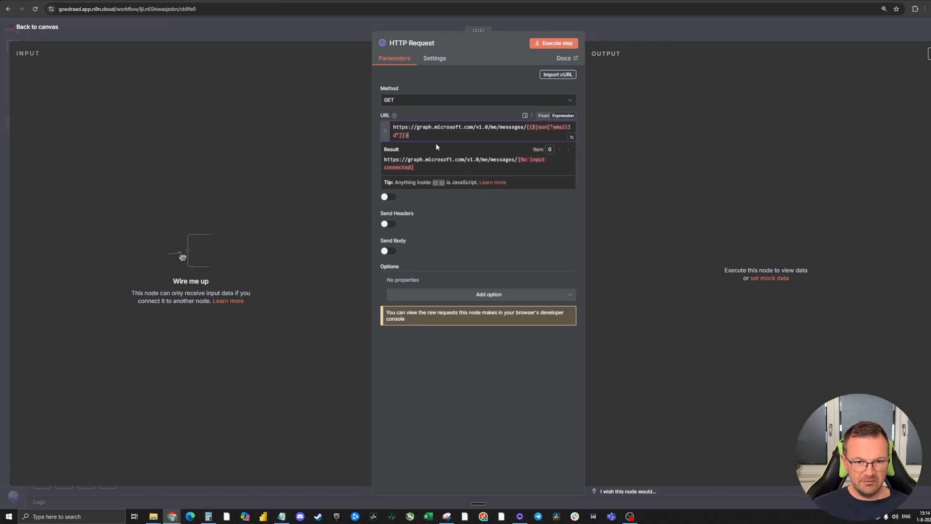
{"action": "mouse_move", "coordinate": [497, 209]}
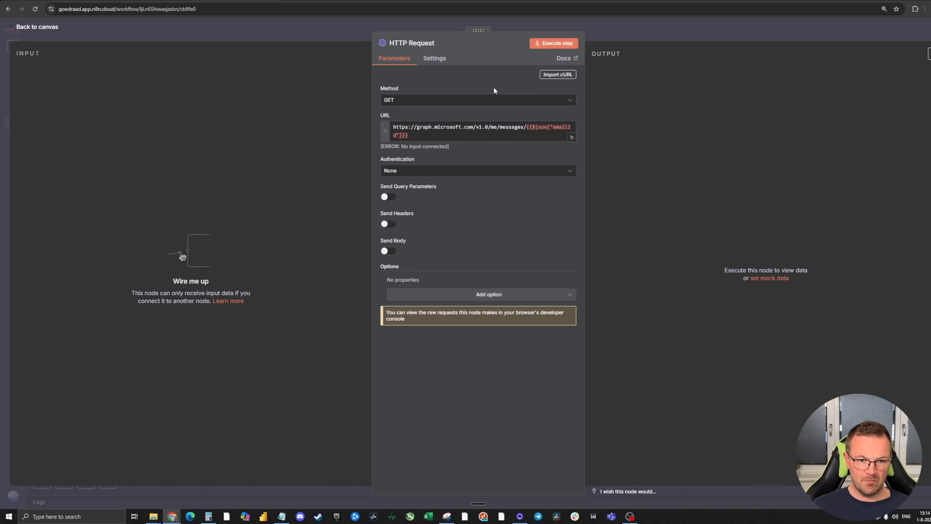
Step: Set the node to generic OAuth2 API authentication and create a new credential
{"action": "left_click", "coordinate": [477, 170]}
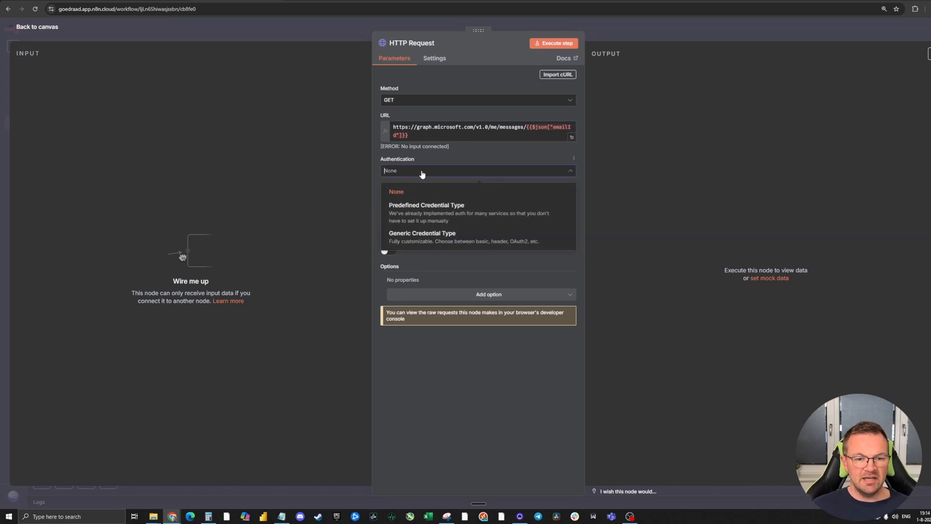
{"action": "mouse_move", "coordinate": [430, 236]}
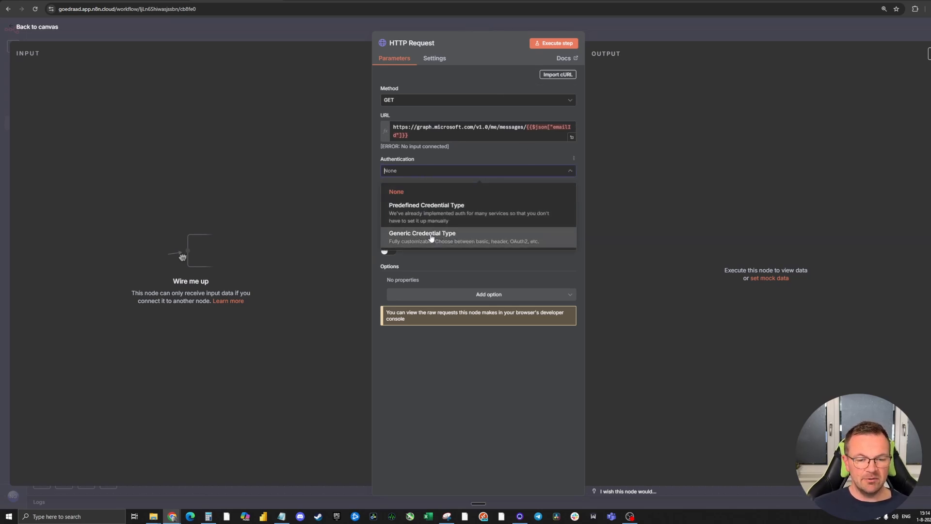
{"action": "left_click", "coordinate": [423, 233]}
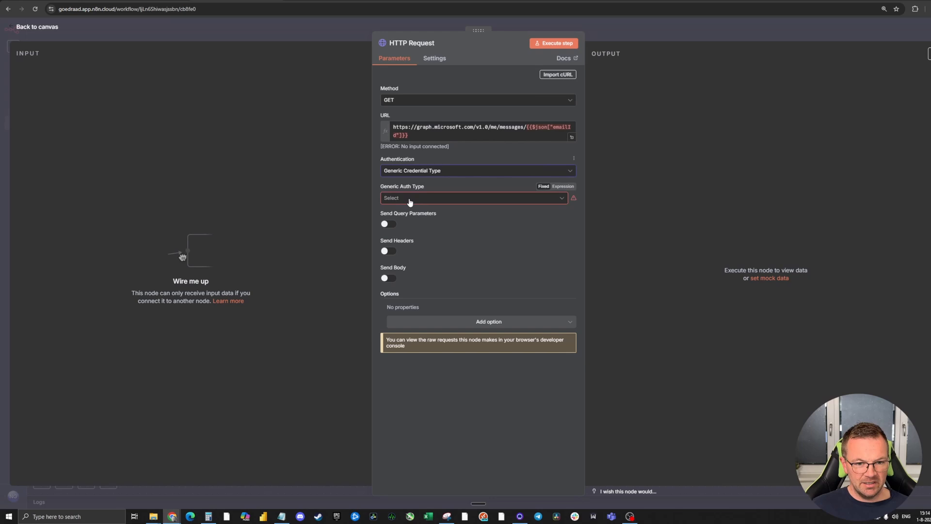
{"action": "left_click", "coordinate": [473, 198]}
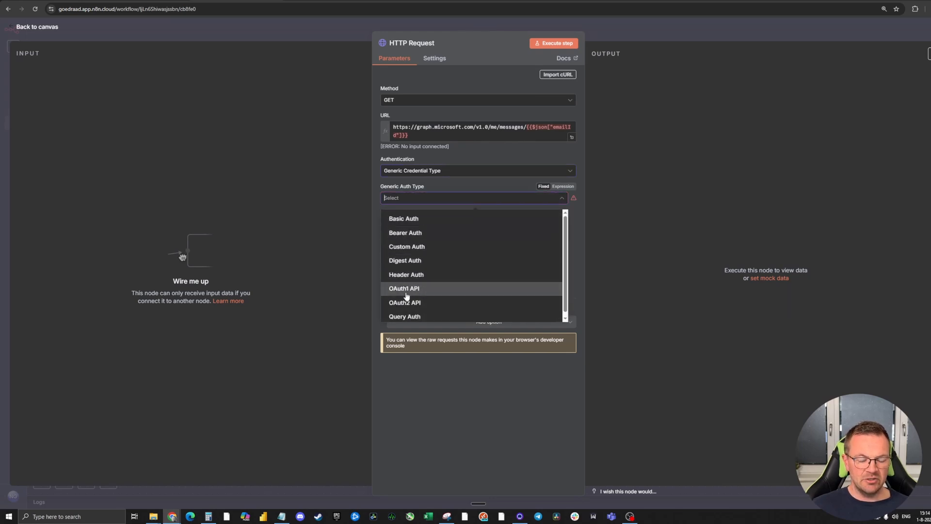
{"action": "left_click", "coordinate": [404, 302]}
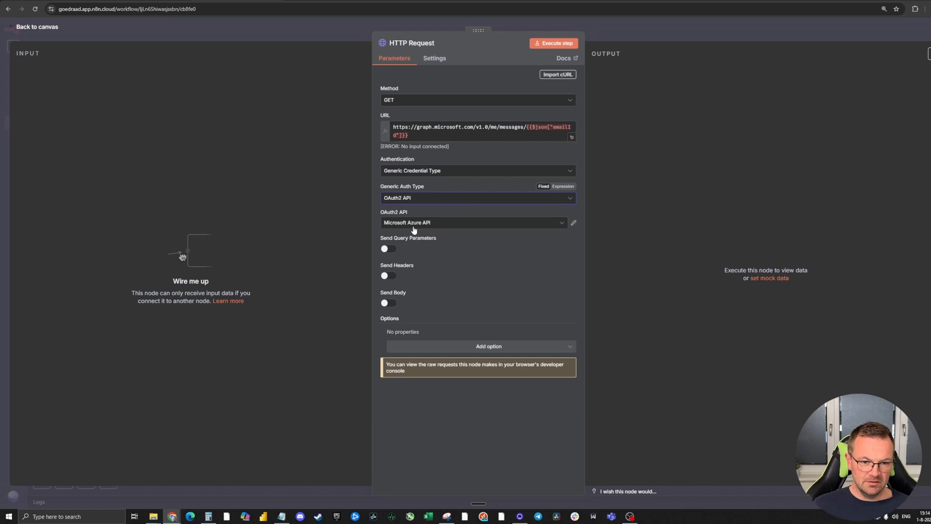
{"action": "mouse_move", "coordinate": [444, 231]}
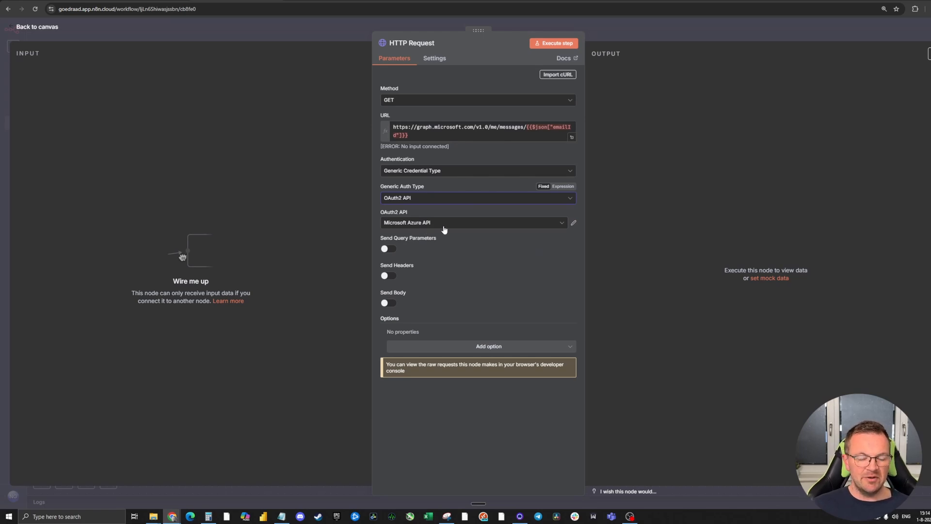
{"action": "mouse_move", "coordinate": [436, 226]}
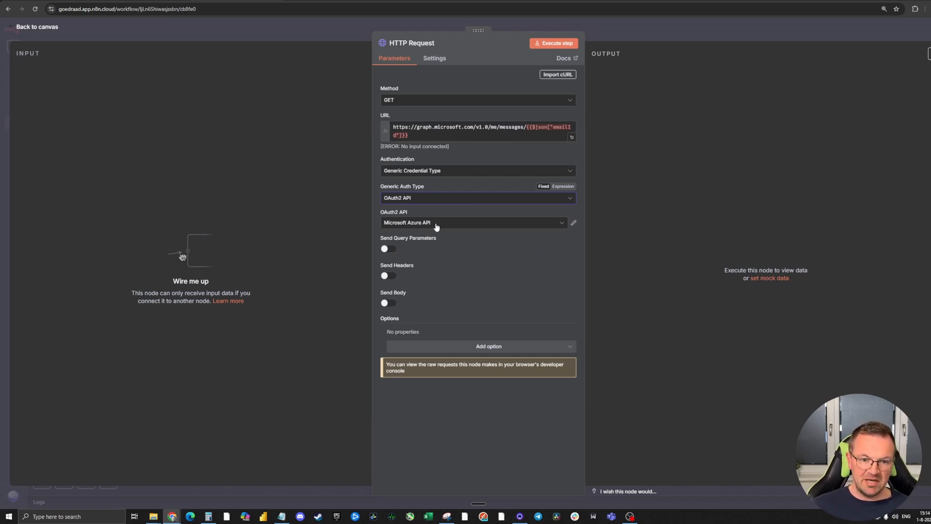
{"action": "left_click", "coordinate": [468, 222]}
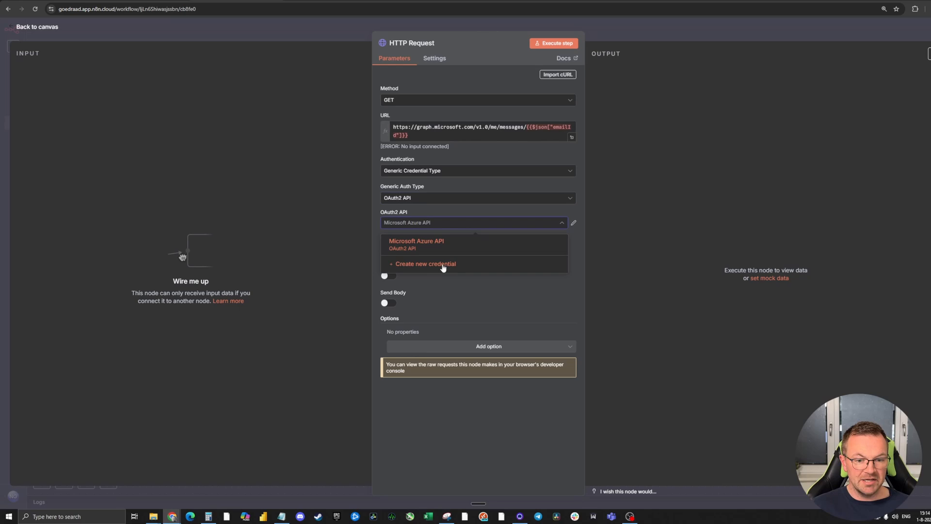
{"action": "left_click", "coordinate": [425, 264]}
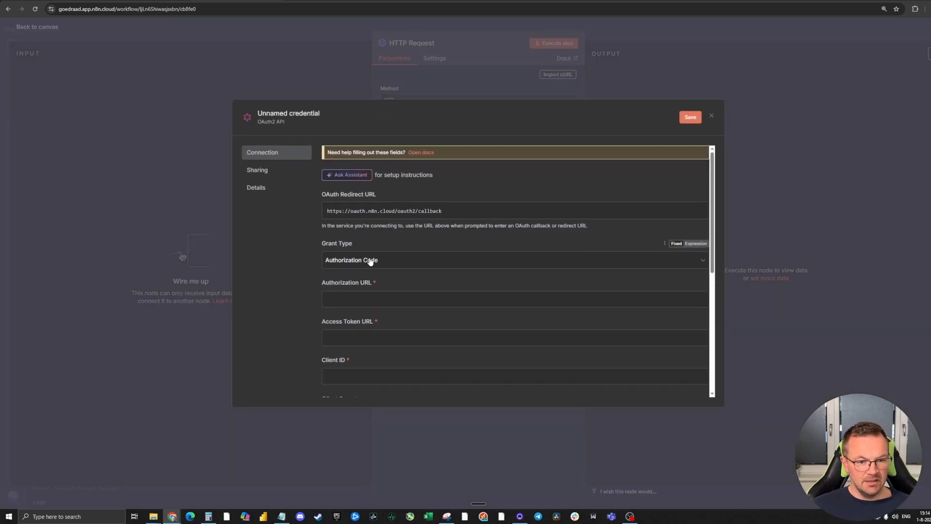
{"action": "mouse_move", "coordinate": [384, 218]}
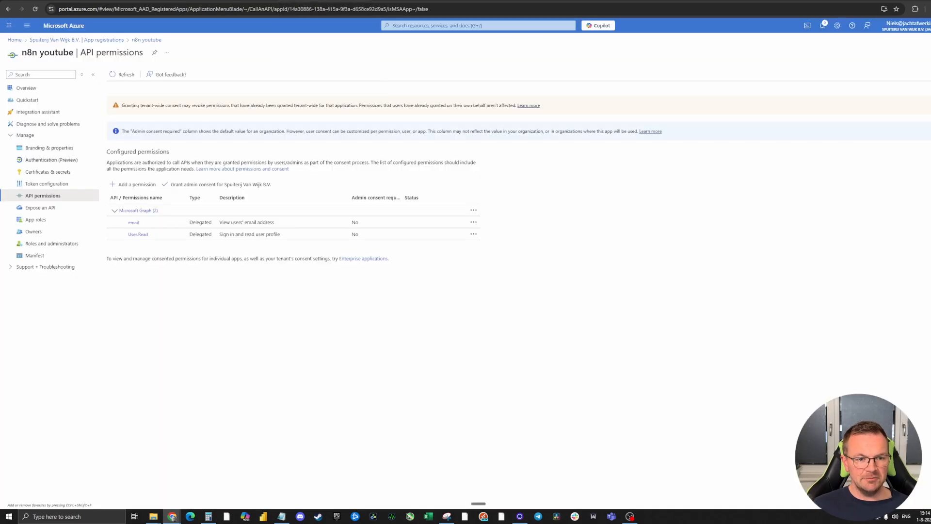
{"action": "mouse_move", "coordinate": [51, 159]}
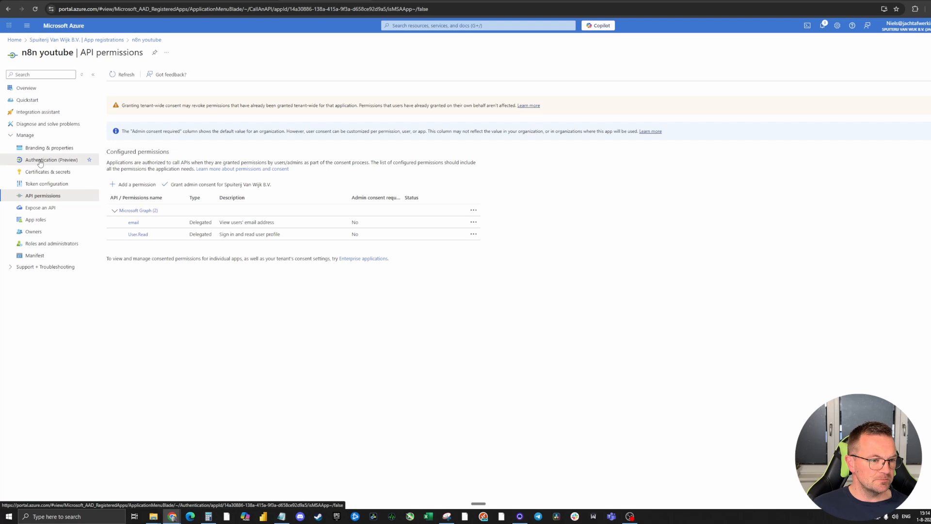
Step: Add the n8n OAuth callback URL as a Web redirect URI
{"action": "left_click", "coordinate": [51, 159]}
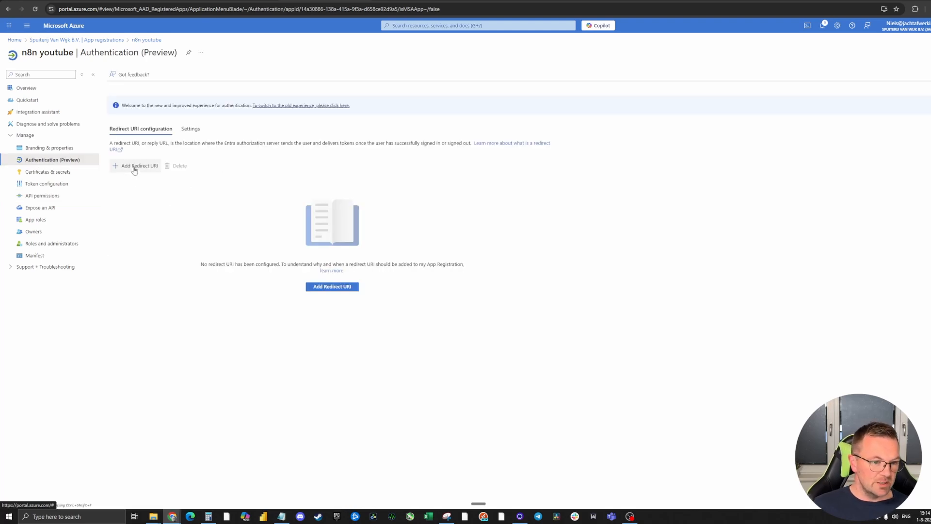
{"action": "left_click", "coordinate": [137, 166]}
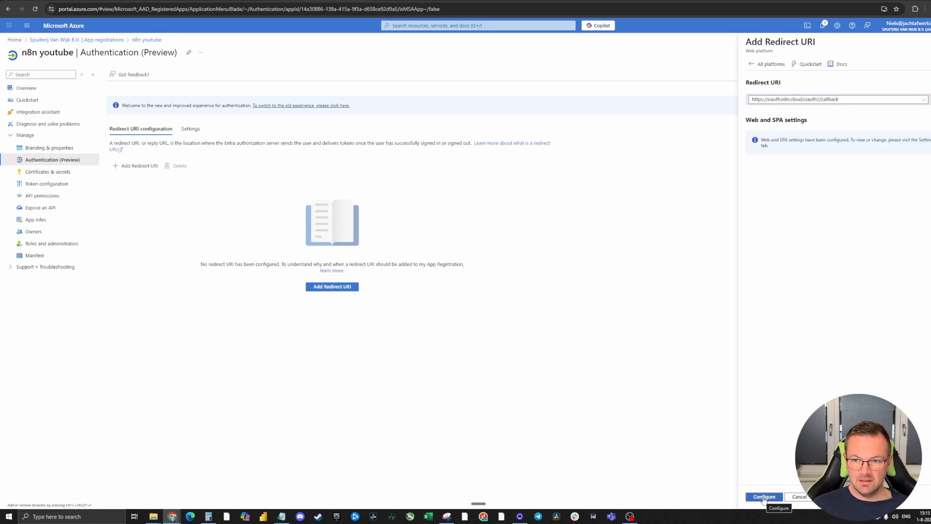
{"action": "left_click", "coordinate": [764, 496]}
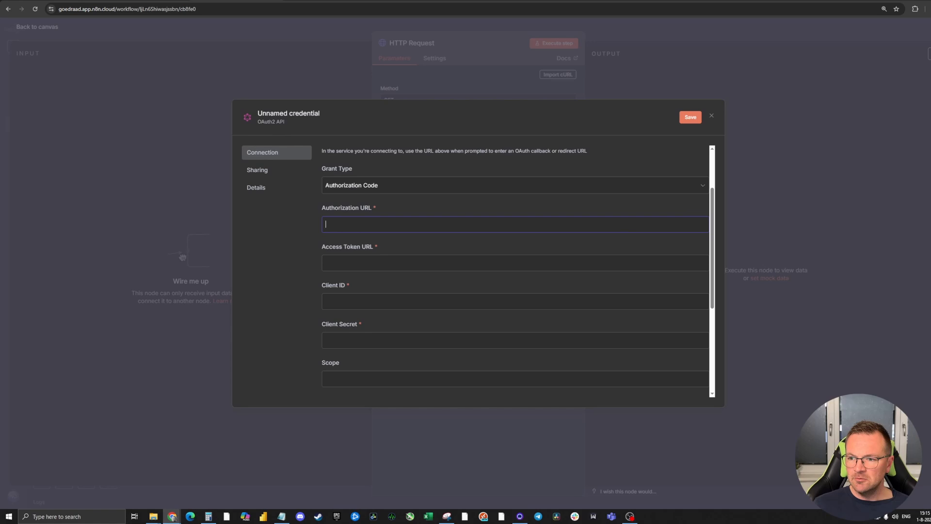
Step: Fill Authorization and Access Token URLs with the tenant's Microsoft login authorize and token endpoints
{"action": "left_click", "coordinate": [496, 206]}
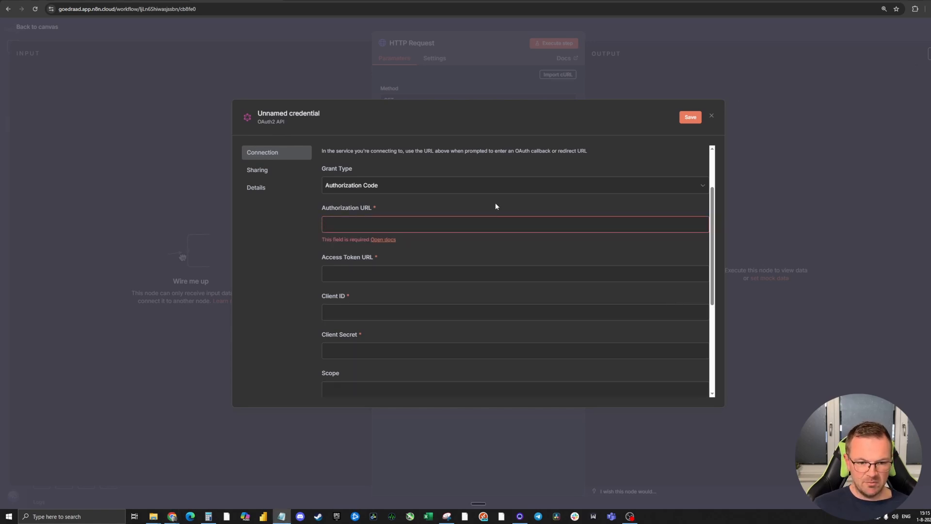
{"action": "type", "text": "https://login.microsoftonline.com/8b78487c-ea9d-47f9-8d12-2813667ab25f/oauth2/v2.0/authorize"}
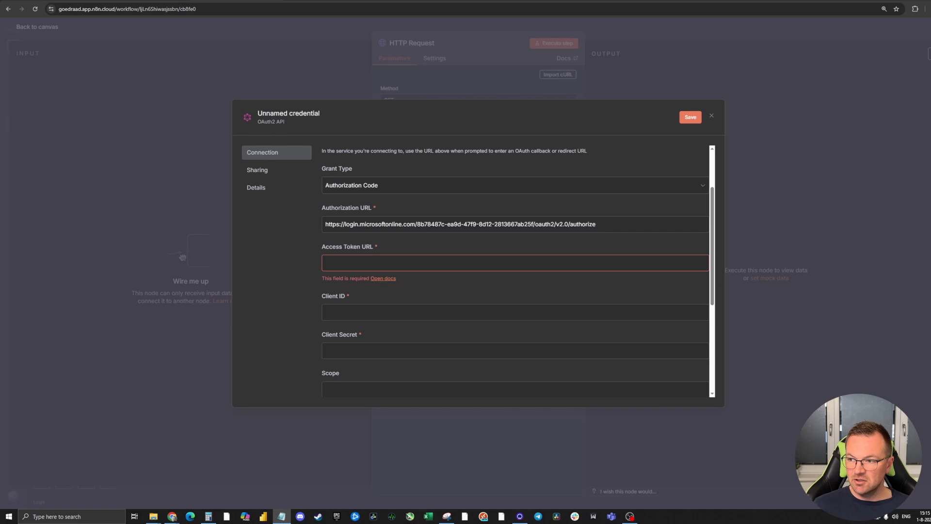
{"action": "type", "text": "https://login.microsoftonline.com/8b78487c-ea9d-47f9-8d12-2813667ab25f/oauth2/v2.0/token"}
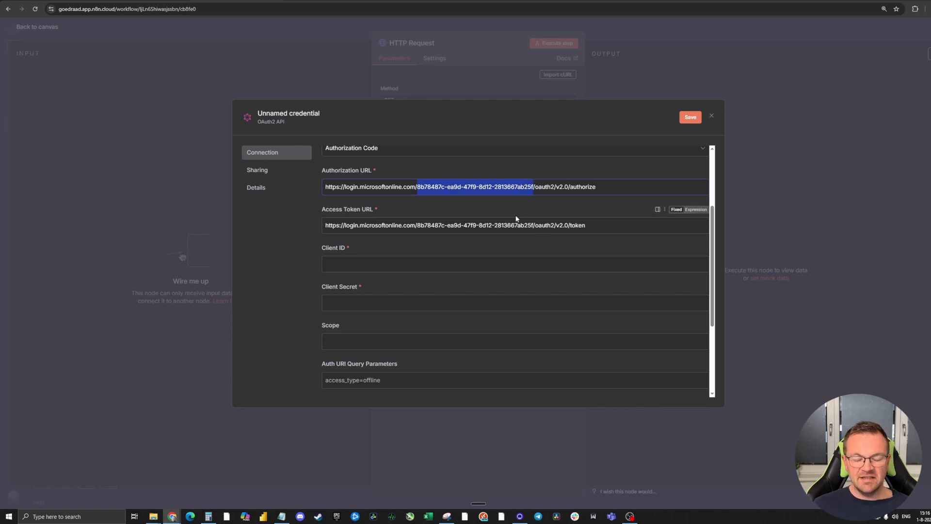
{"action": "mouse_move", "coordinate": [376, 154]}
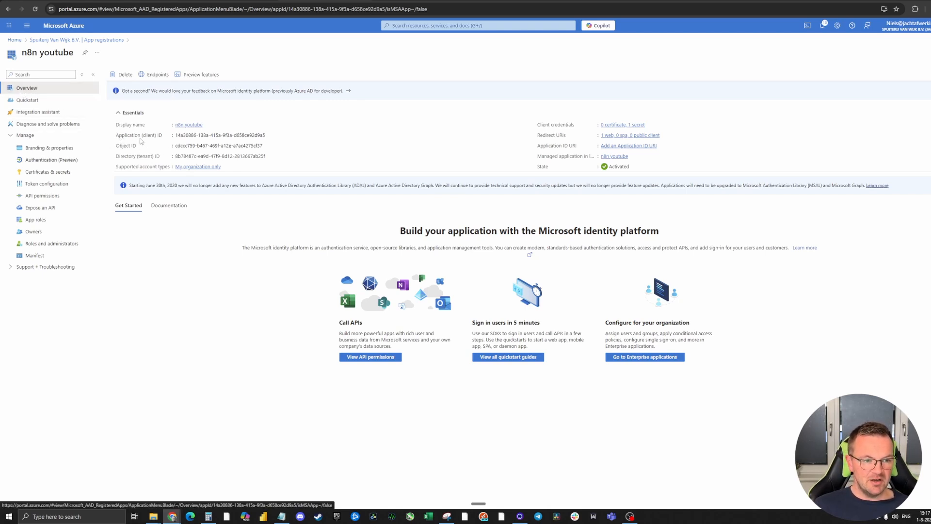
{"action": "mouse_move", "coordinate": [130, 163]}
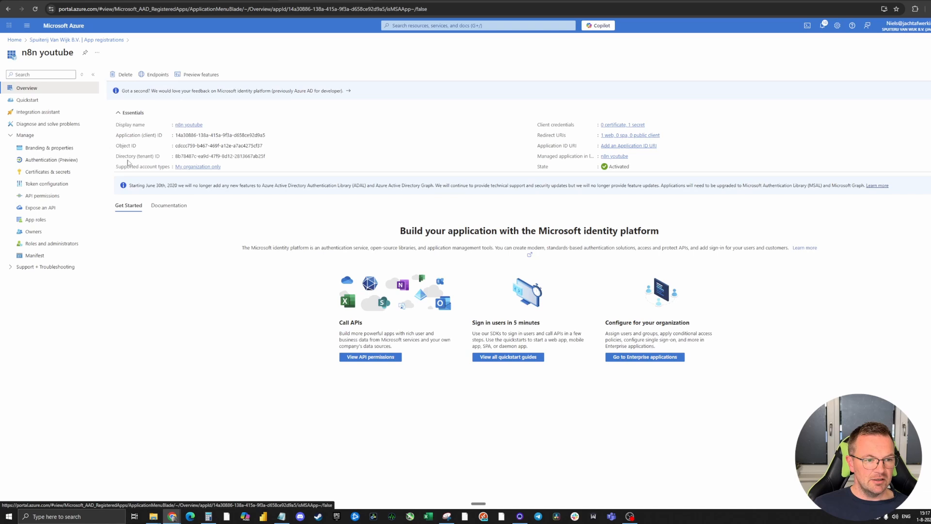
{"action": "double_click", "coordinate": [183, 156]}
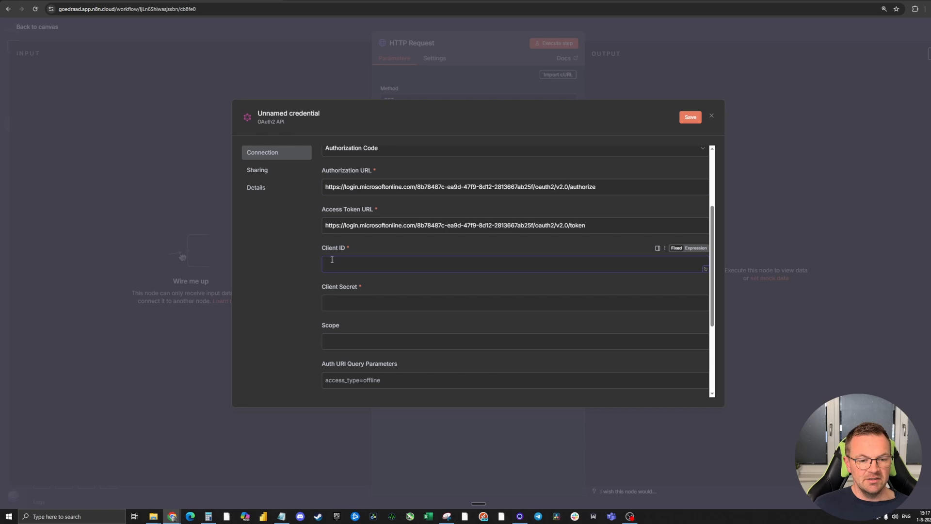
{"action": "mouse_move", "coordinate": [368, 262]}
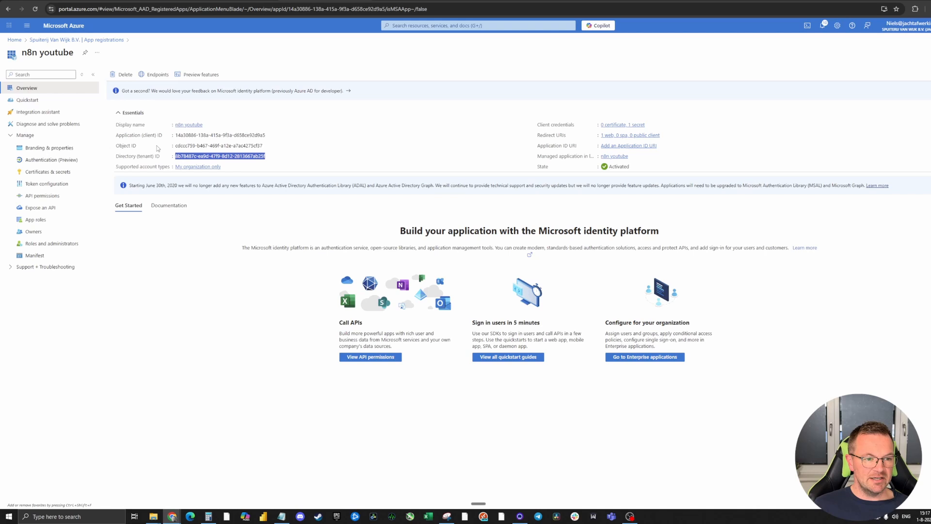
{"action": "left_click", "coordinate": [269, 135]}
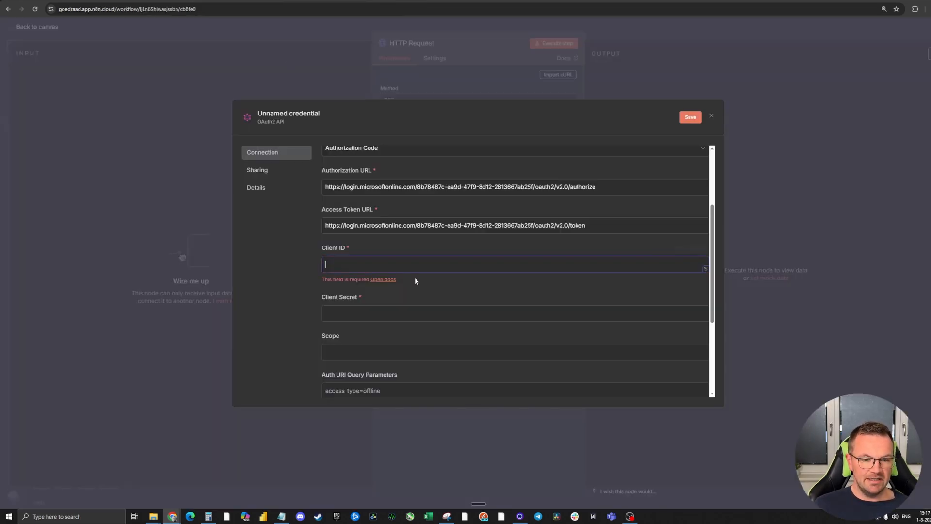
Step: Enter client ID 14a30886-138a-415a-9f3a-d658ce92d9a5 and the client secret
{"action": "type", "text": "14a30886-138a-415a-9f3a-d658ce92d9a5"}
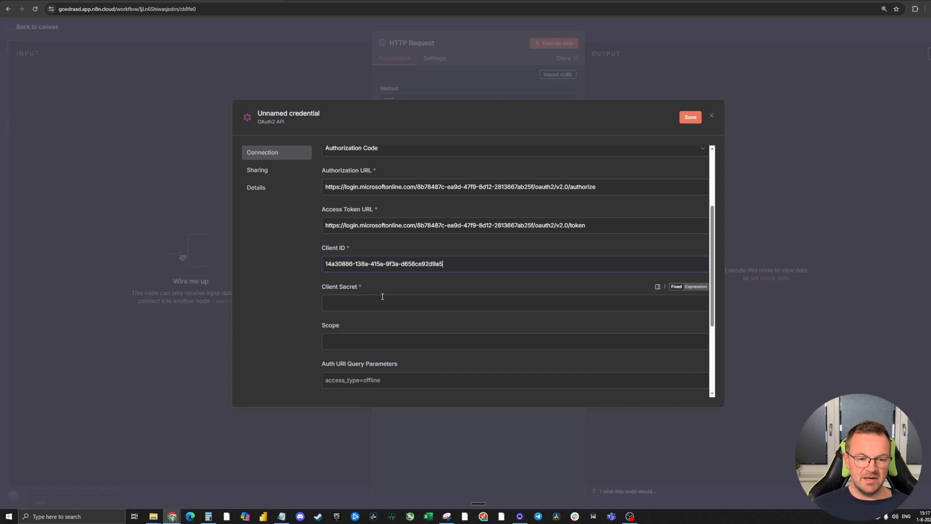
{"action": "scroll", "scroll_direction": "down", "scroll_amount": 3}
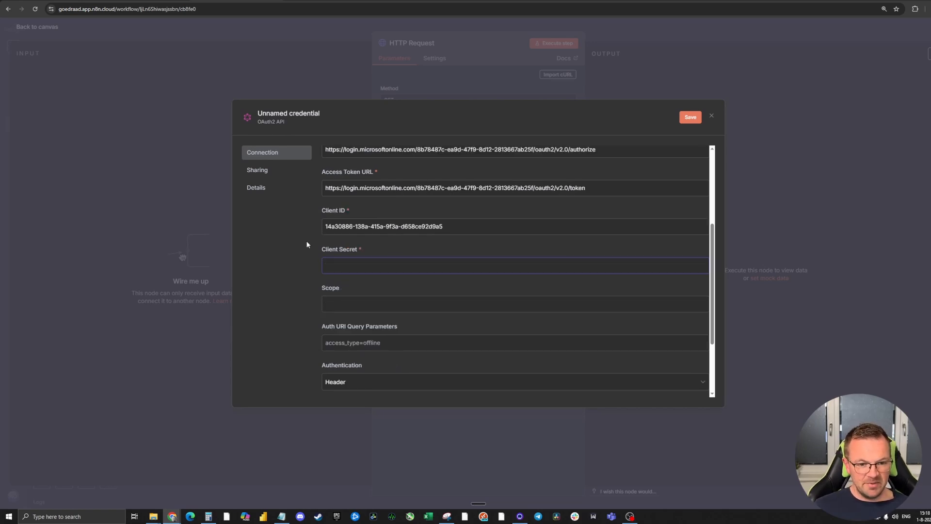
{"action": "left_click", "coordinate": [481, 265]}
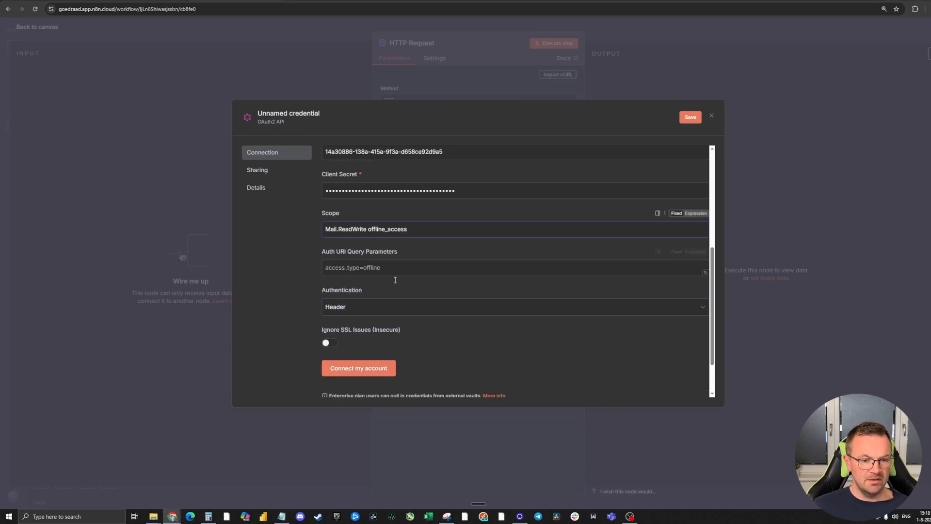
Step: Connect the organisation's Microsoft account to the OAuth2 credential
{"action": "scroll", "scroll_direction": "down", "scroll_amount": 3}
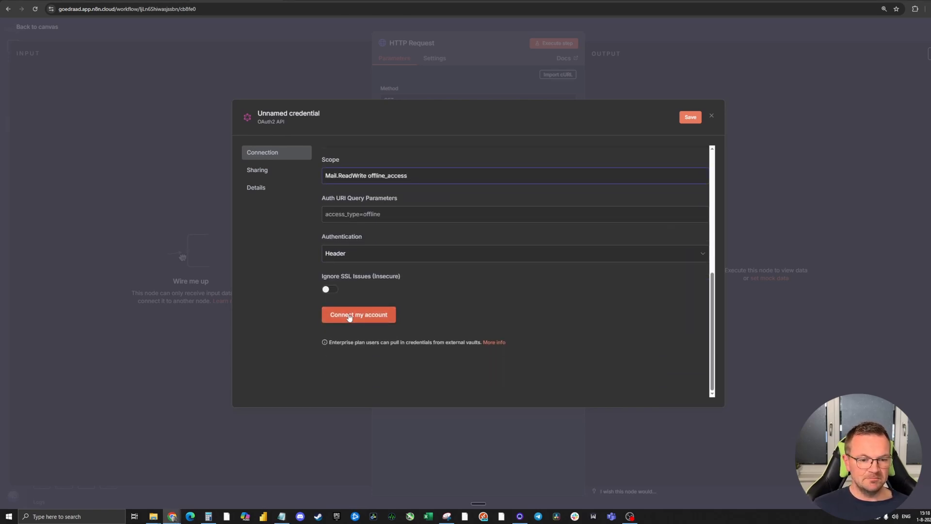
{"action": "left_click", "coordinate": [358, 314]}
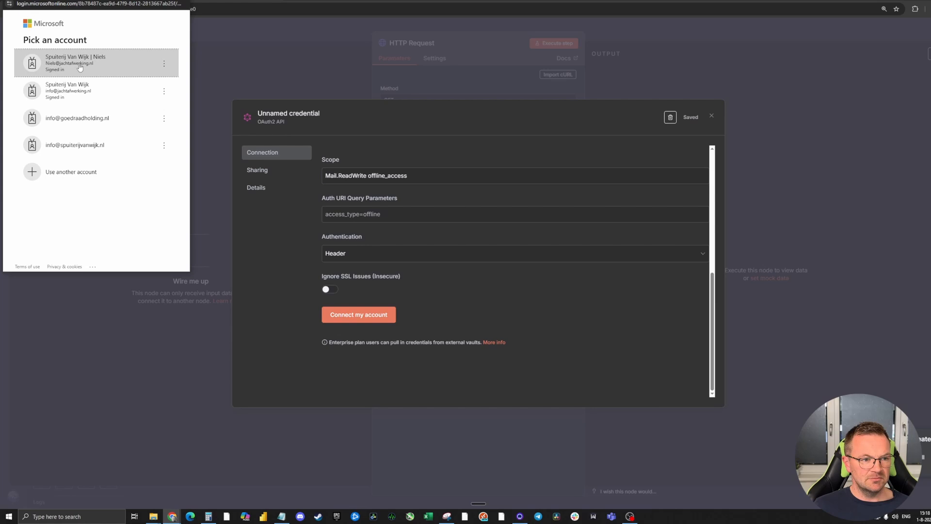
{"action": "left_click", "coordinate": [80, 63]}
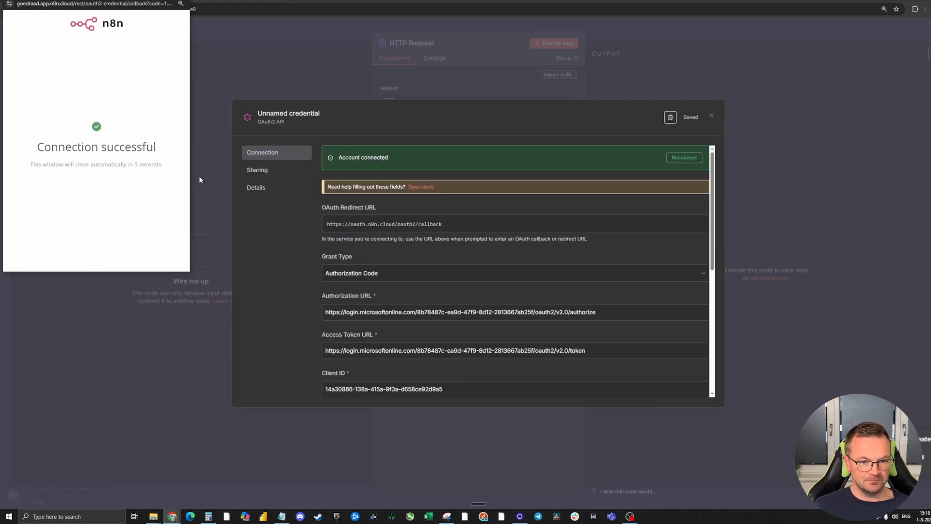